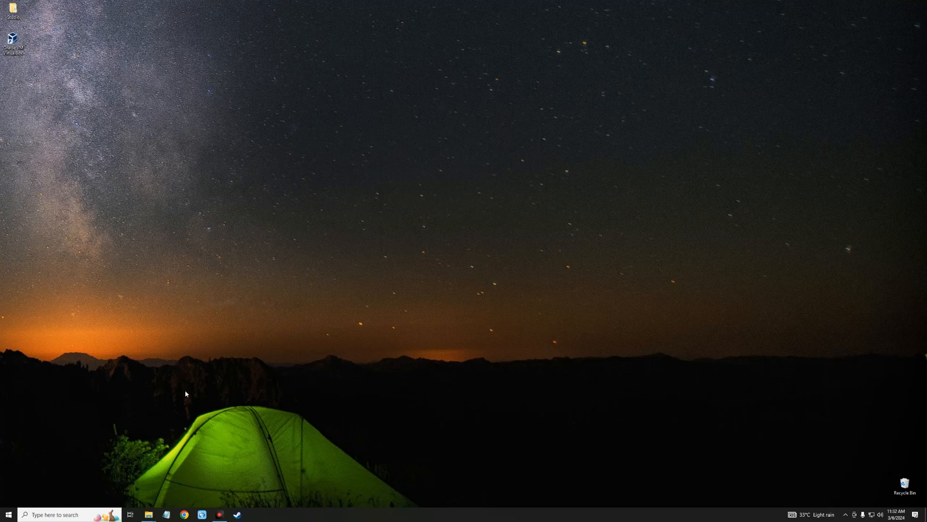
pyautogui.moveTo(192, 436)
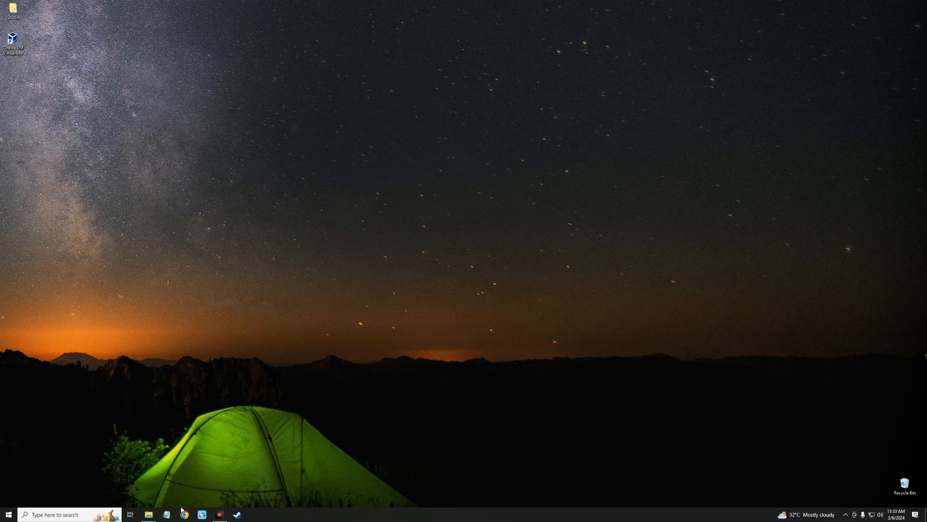
# Launch Google Chrome and open it with the first profile
pyautogui.click(184, 514)
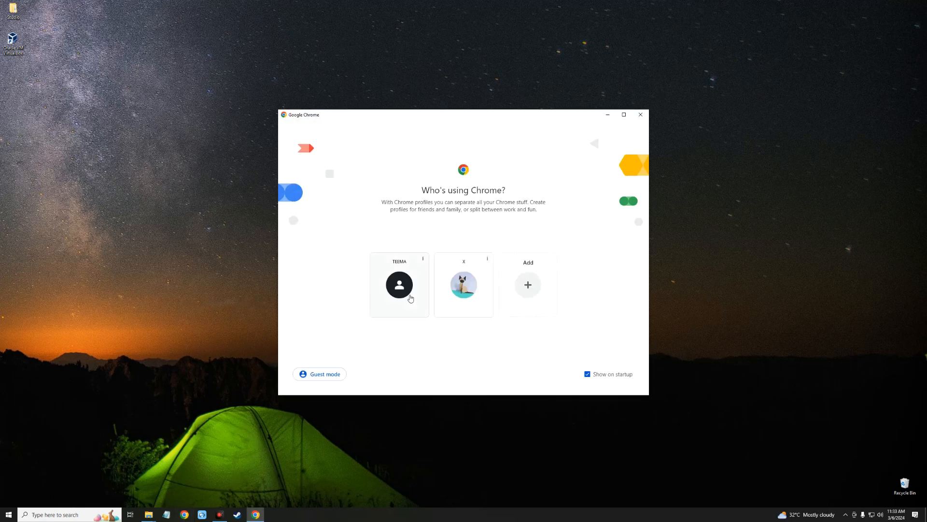
pyautogui.click(400, 284)
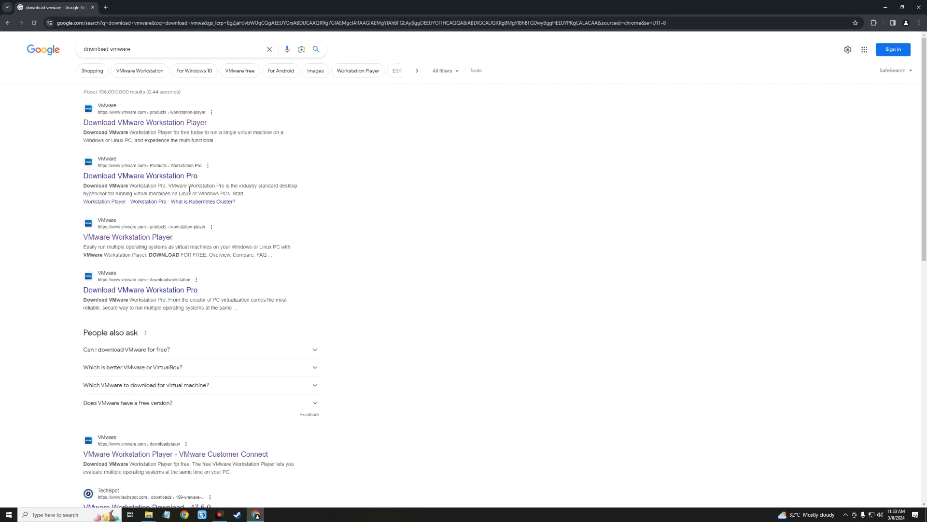
# Go through VMware's Workstation Player pages and download the 17.5.1 Windows 64-bit installer
pyautogui.click(145, 122)
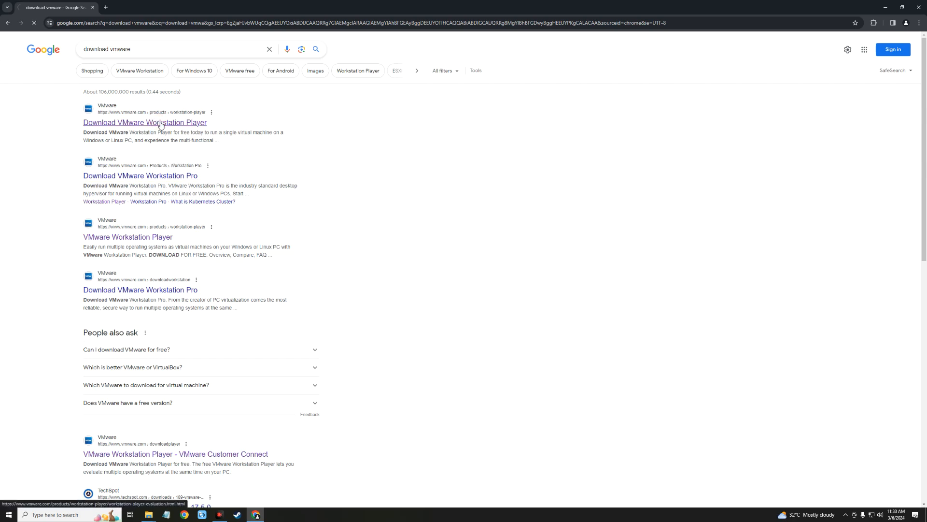
pyautogui.click(145, 123)
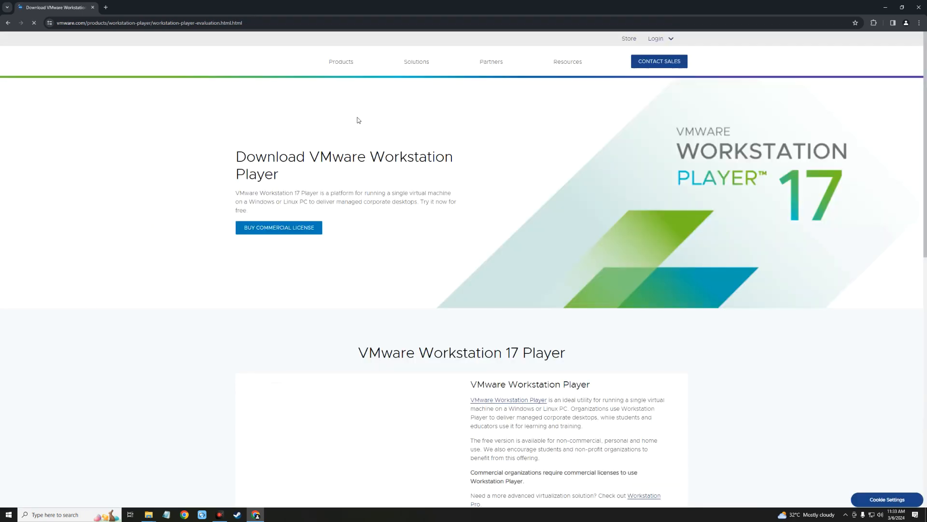
pyautogui.click(342, 61)
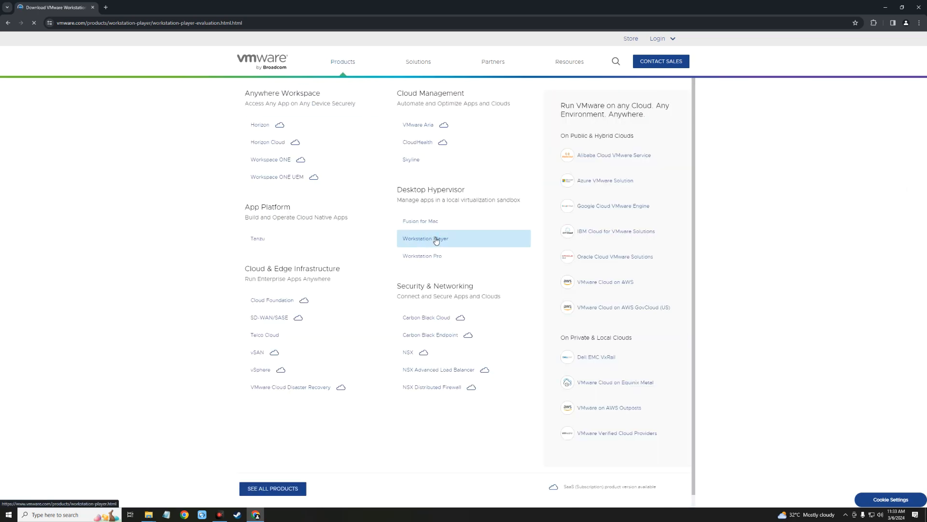
pyautogui.click(425, 239)
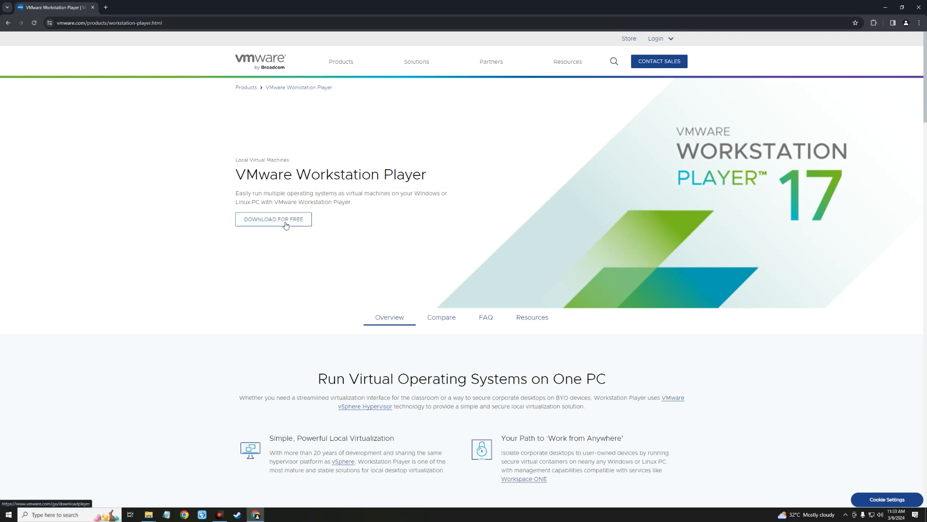
pyautogui.click(273, 218)
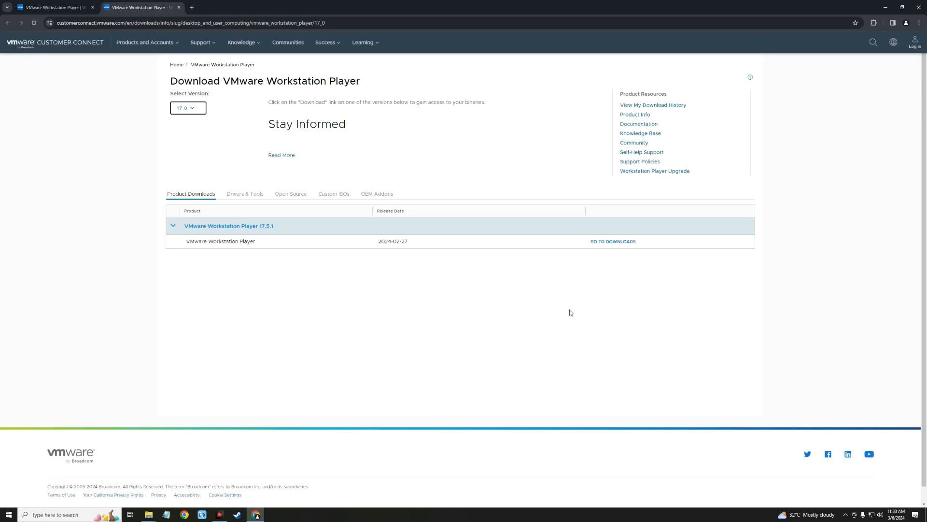
pyautogui.moveTo(613, 242)
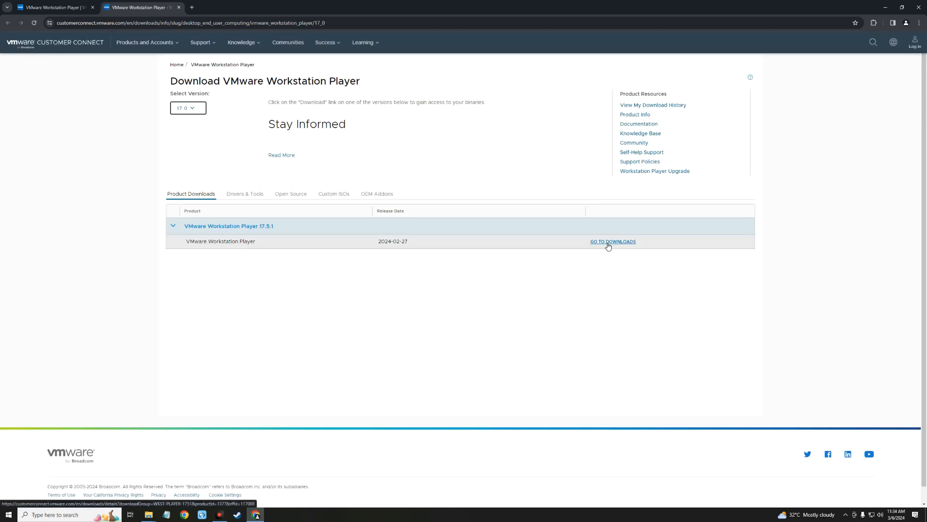
pyautogui.click(613, 240)
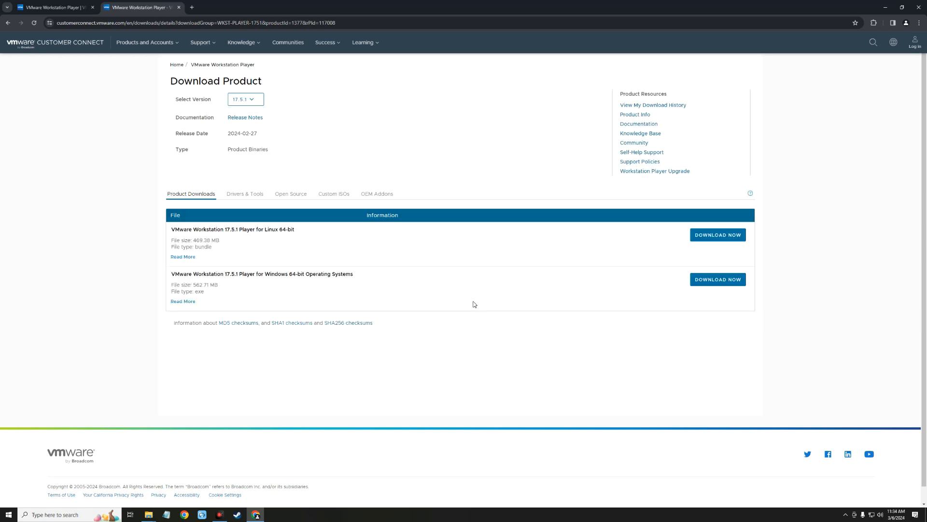
pyautogui.moveTo(194, 229); pyautogui.dragTo(295, 229)
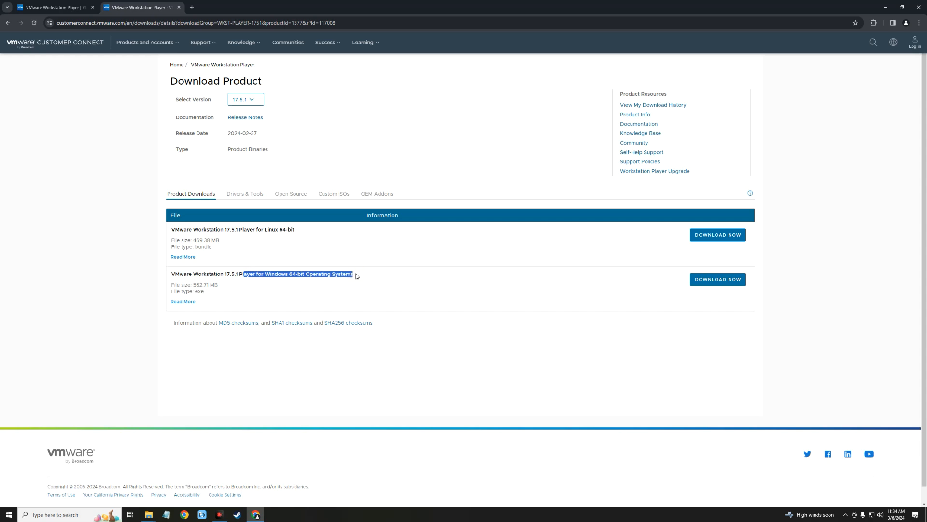
pyautogui.moveTo(717, 289)
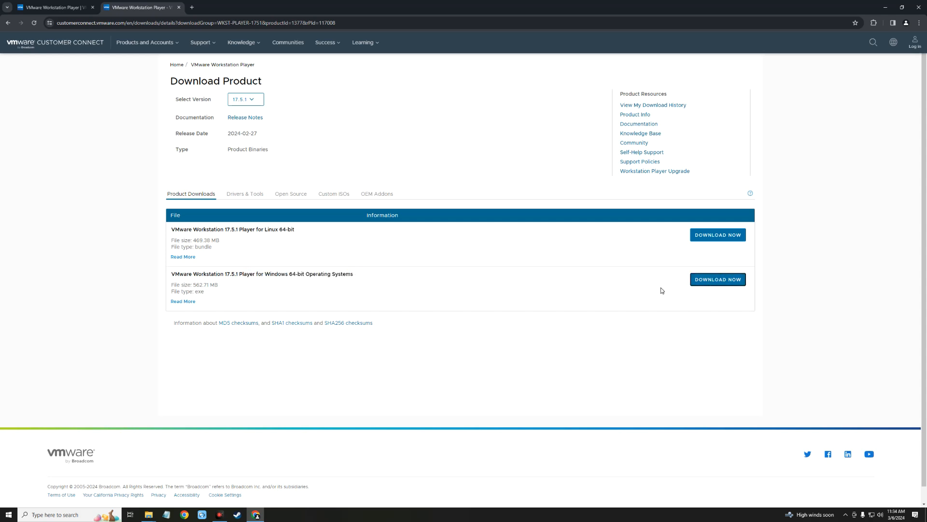
pyautogui.click(718, 278)
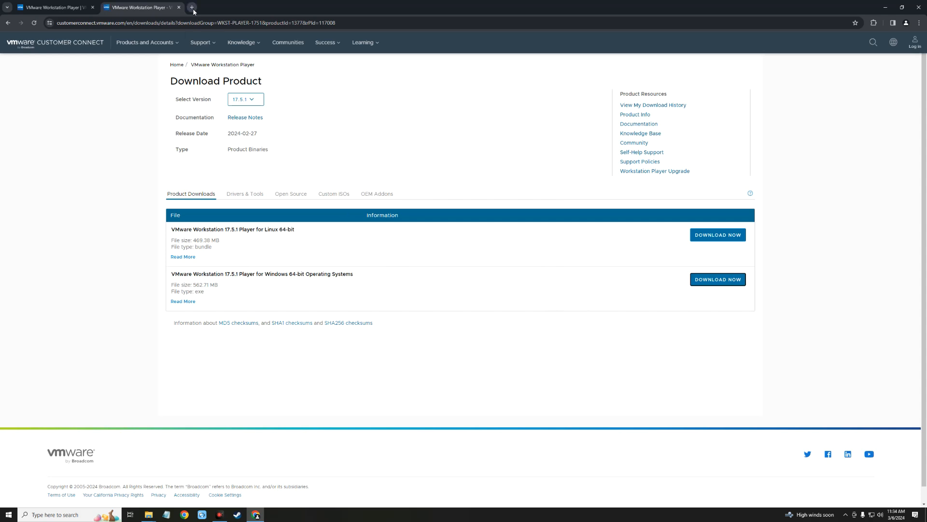
# Open a new browser tab for the Kali Linux download page
pyautogui.click(192, 7)
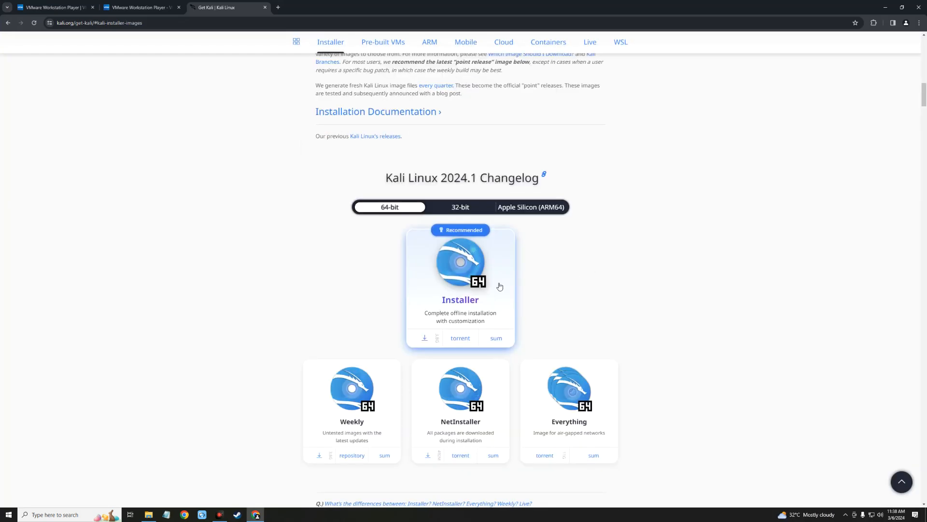
pyautogui.moveTo(472, 287)
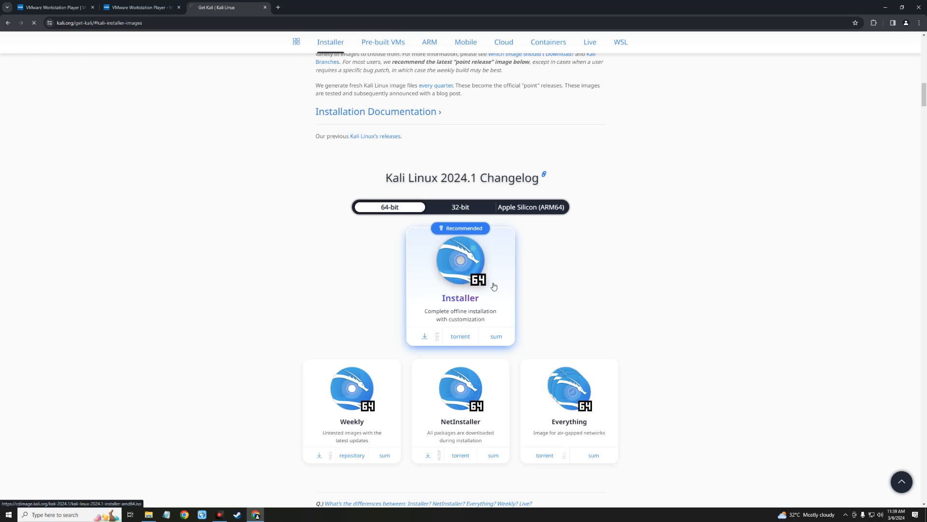
pyautogui.moveTo(453, 290)
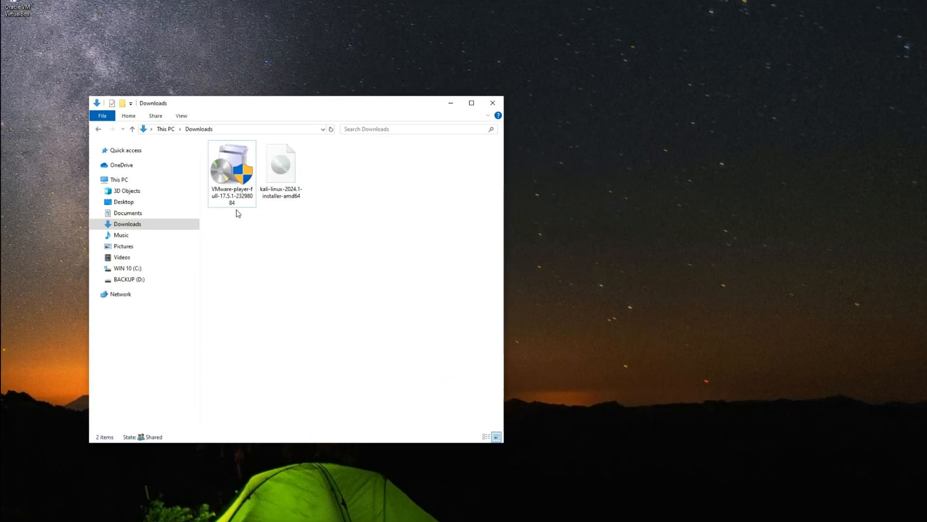
# Run the VMware-player-full-17.5.1 installer from the Downloads folder
pyautogui.click(281, 163)
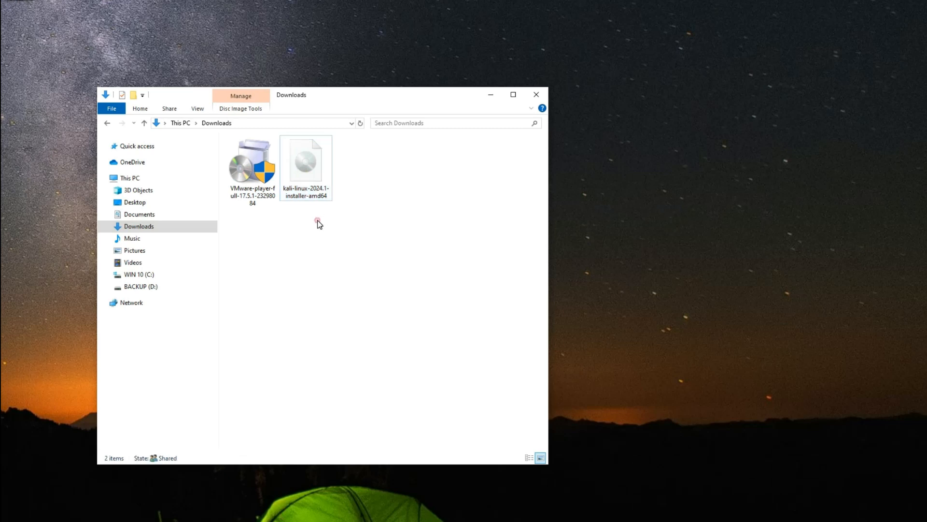
pyautogui.moveTo(252, 169)
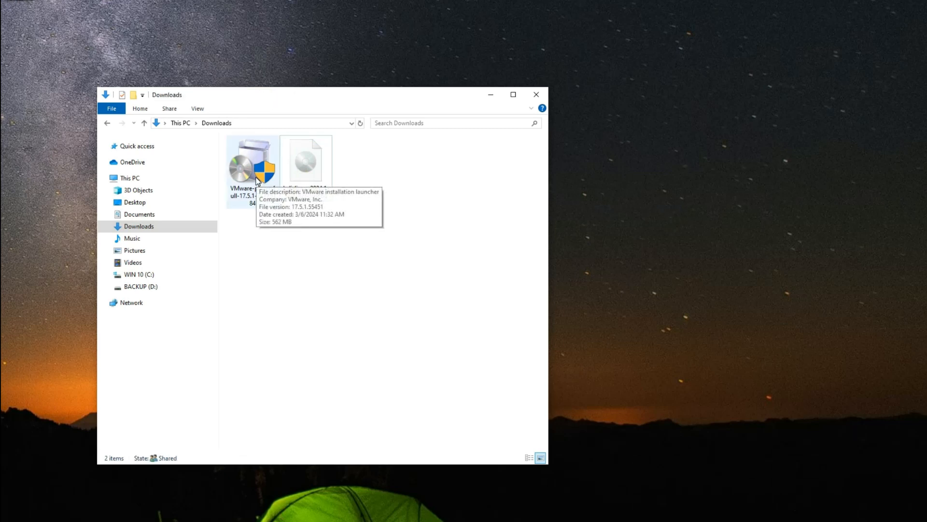
pyautogui.click(252, 162)
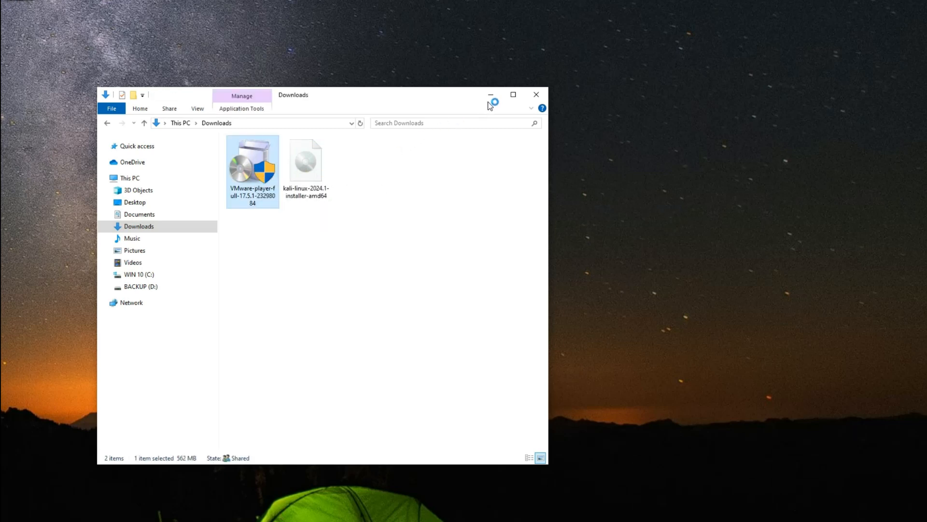
pyautogui.doubleClick(253, 163)
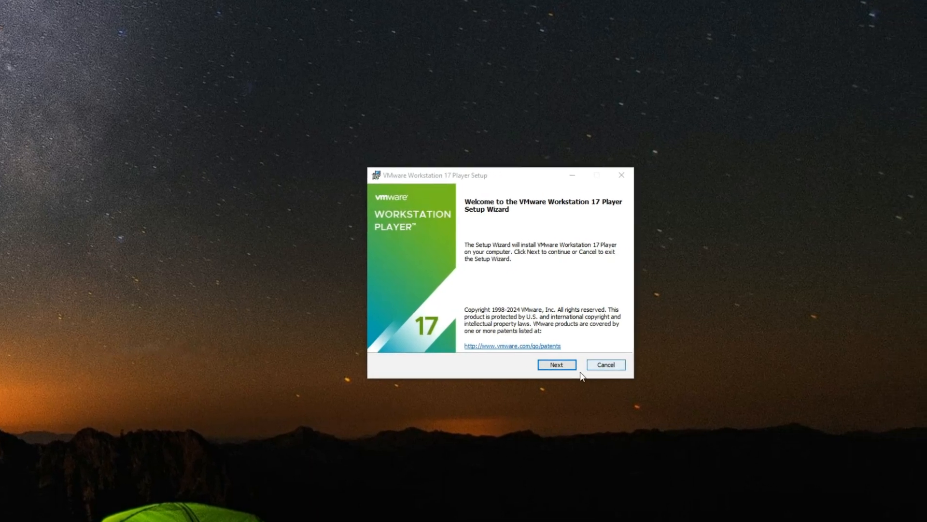
# Install Workstation 17 Player with default location, features and update settings, then finish
pyautogui.click(556, 364)
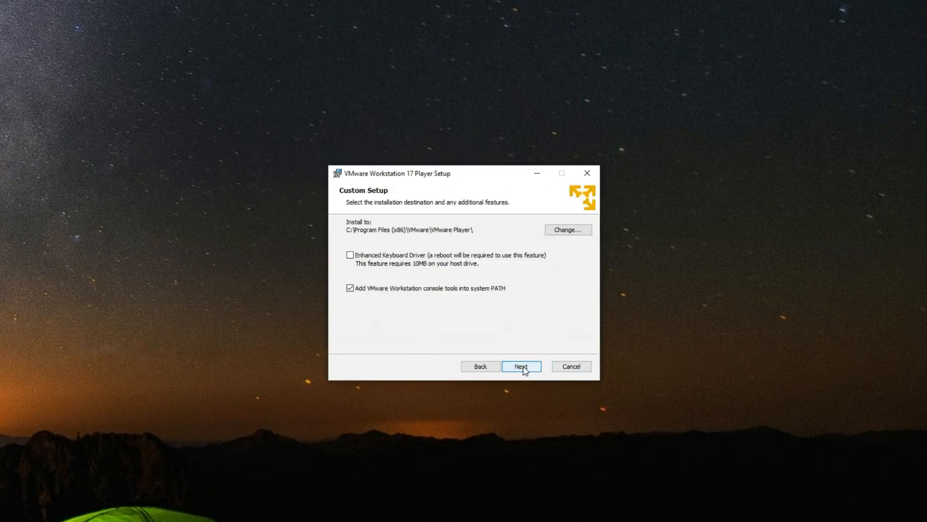
pyautogui.click(522, 366)
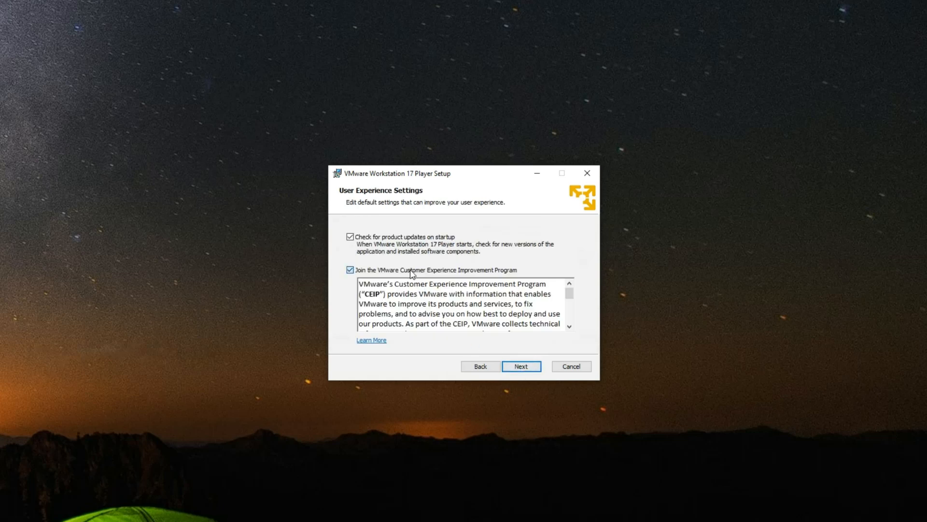
pyautogui.click(521, 366)
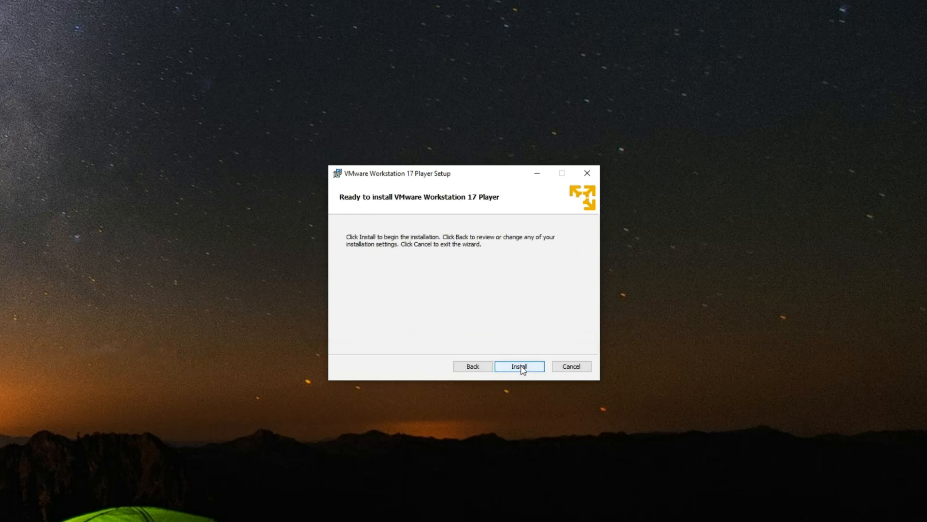
pyautogui.click(519, 366)
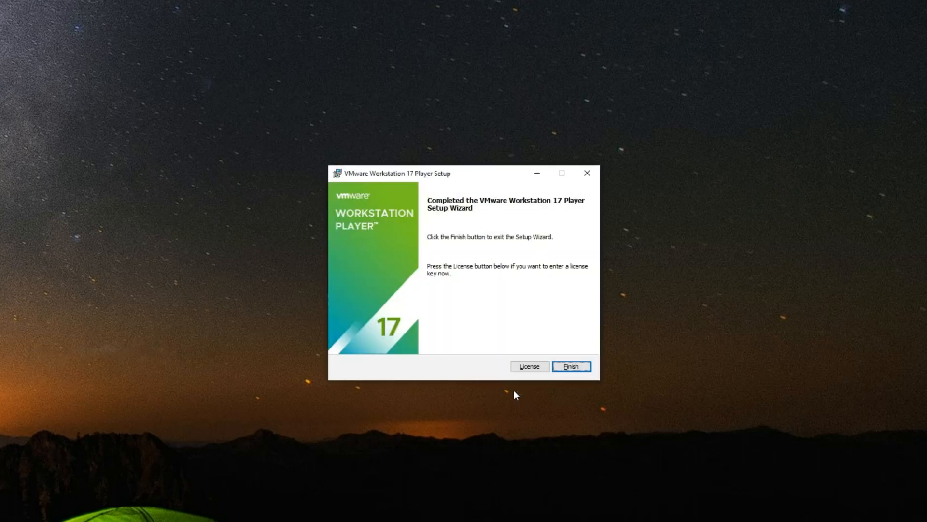
pyautogui.click(570, 366)
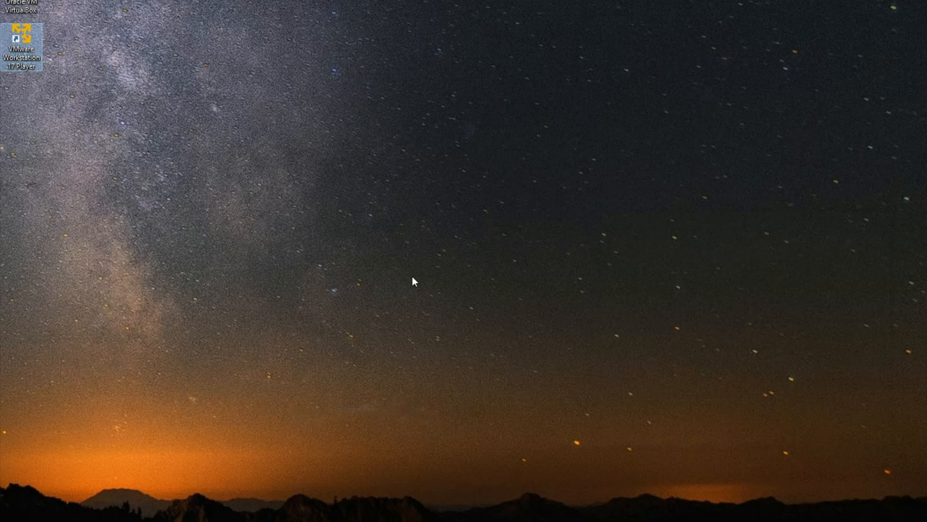
# Launch Workstation 17 Player from the desktop icon, choosing free non-commercial use
pyautogui.doubleClick(21, 41)
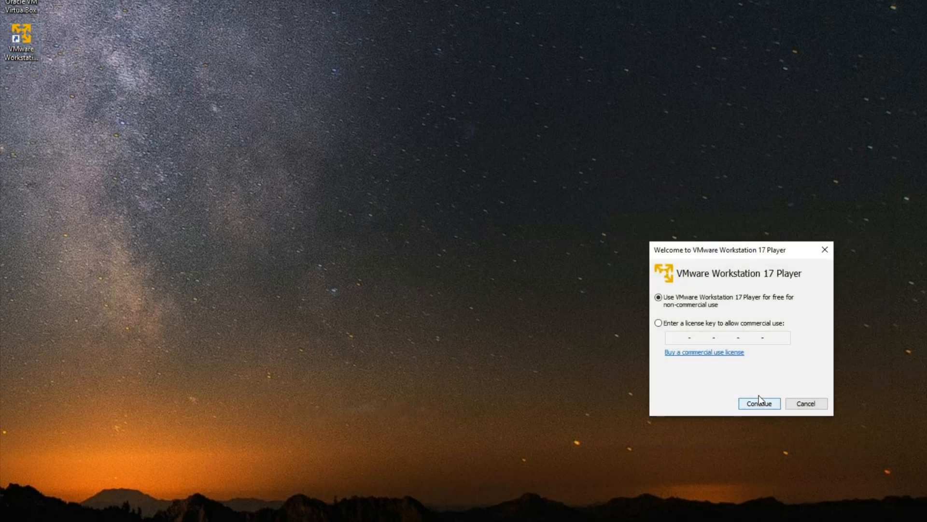
pyautogui.click(759, 403)
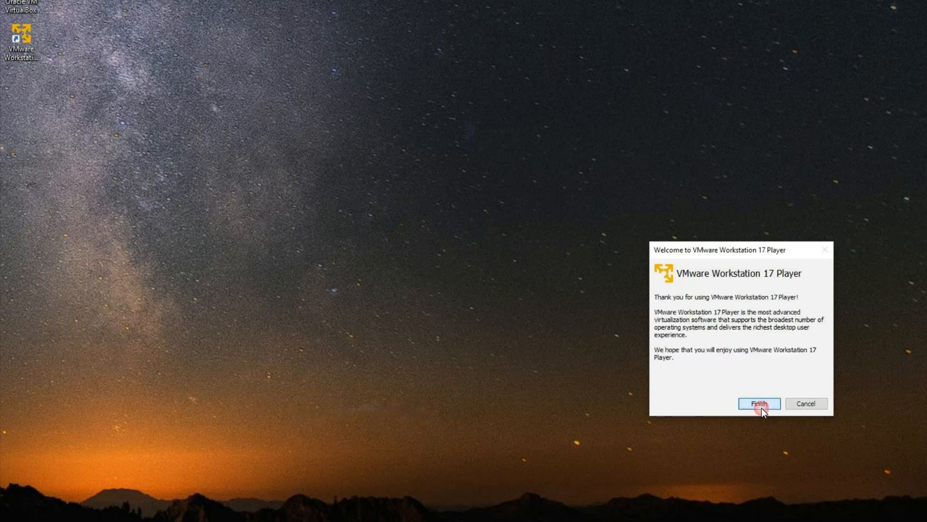
pyautogui.click(759, 403)
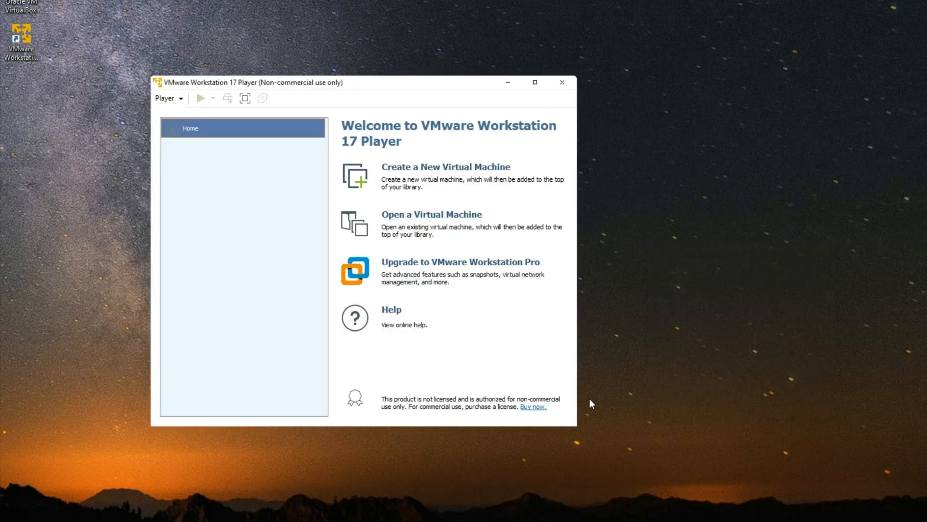
pyautogui.moveTo(428, 190)
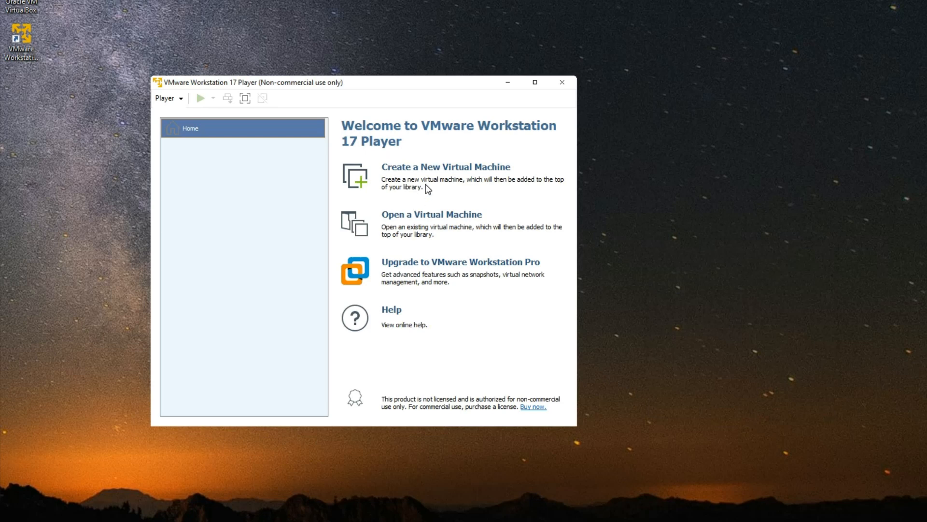
pyautogui.moveTo(432, 171)
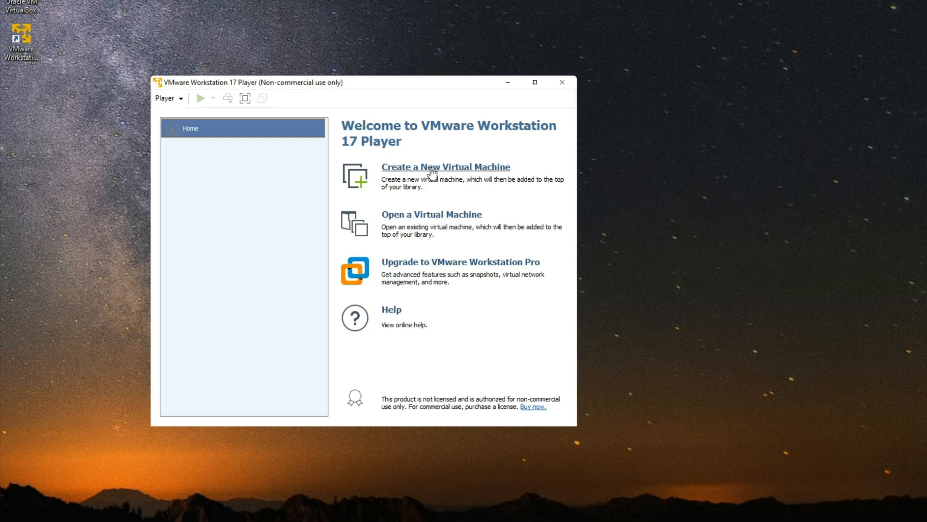
# Create a new VM using the kali-linux-2024.1-installer-amd64 ISO as installer disc image
pyautogui.click(445, 166)
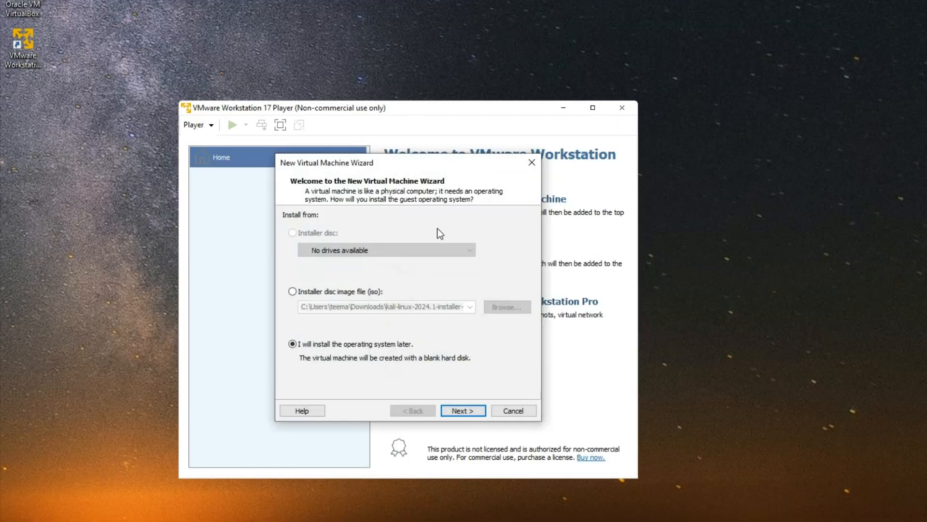
pyautogui.click(292, 291)
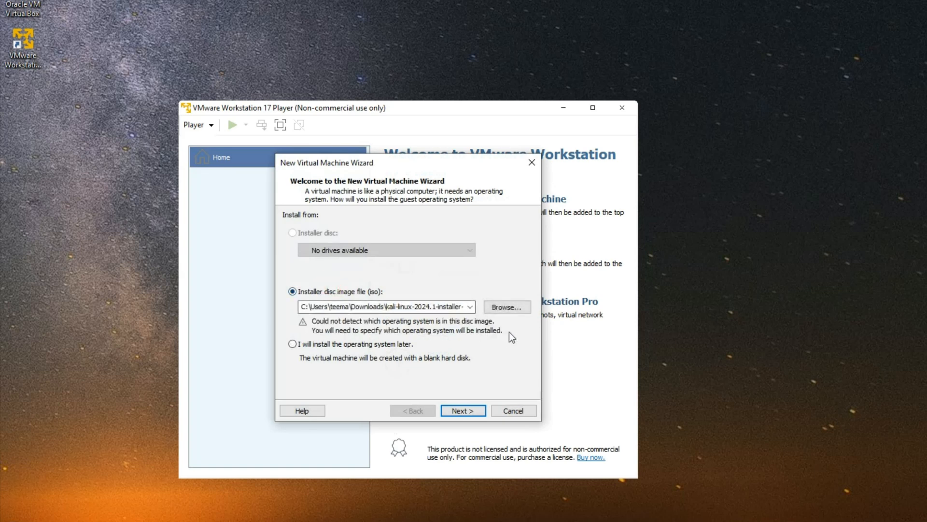
pyautogui.click(506, 307)
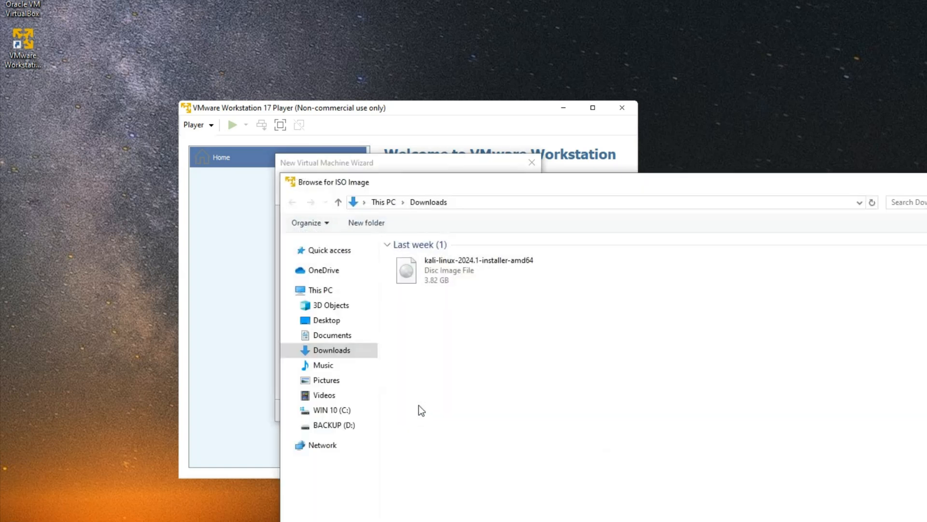
pyautogui.moveTo(479, 270)
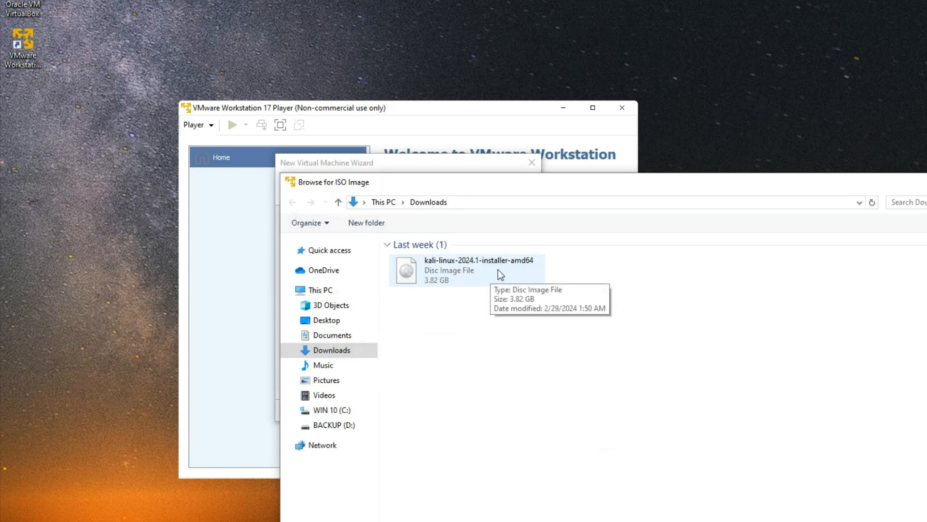
pyautogui.doubleClick(467, 260)
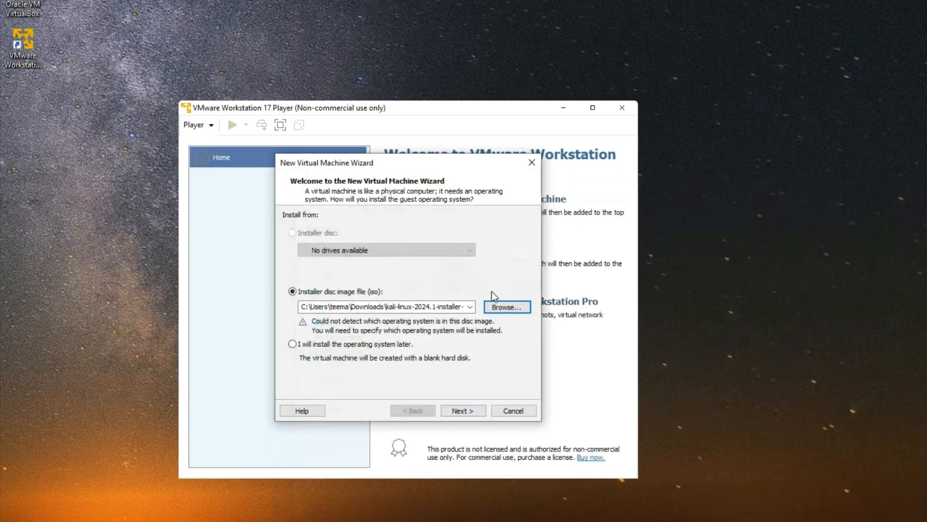
# Choose Linux with version Other Linux 6.x kernel 64-bit as the guest OS
pyautogui.click(463, 411)
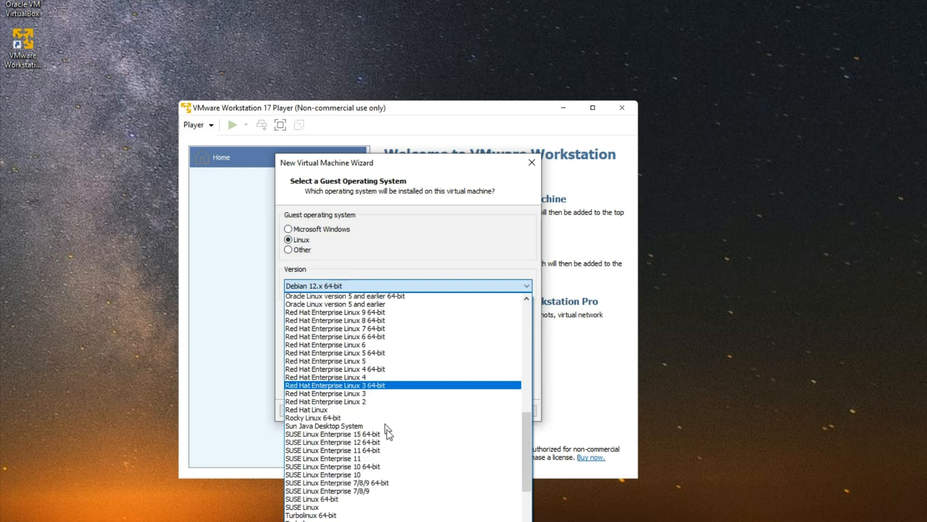
pyautogui.scroll(-3)
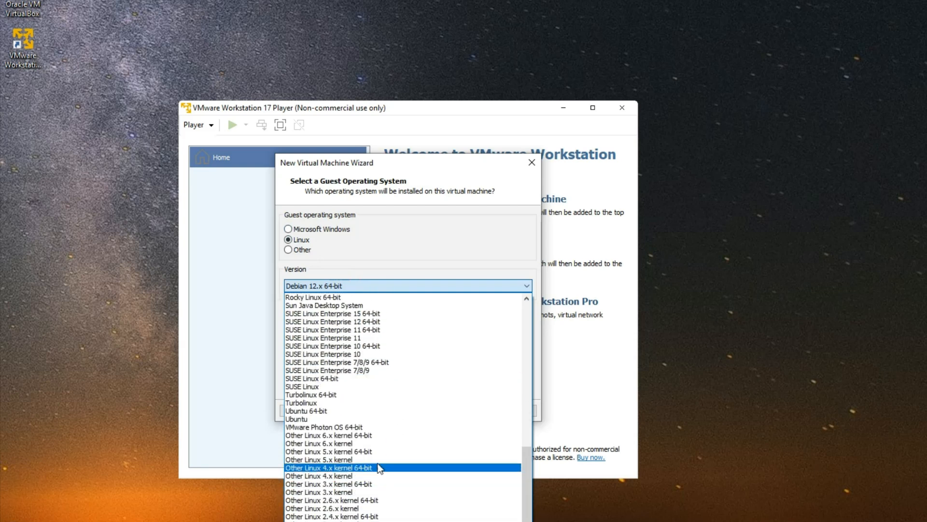
pyautogui.moveTo(390, 435)
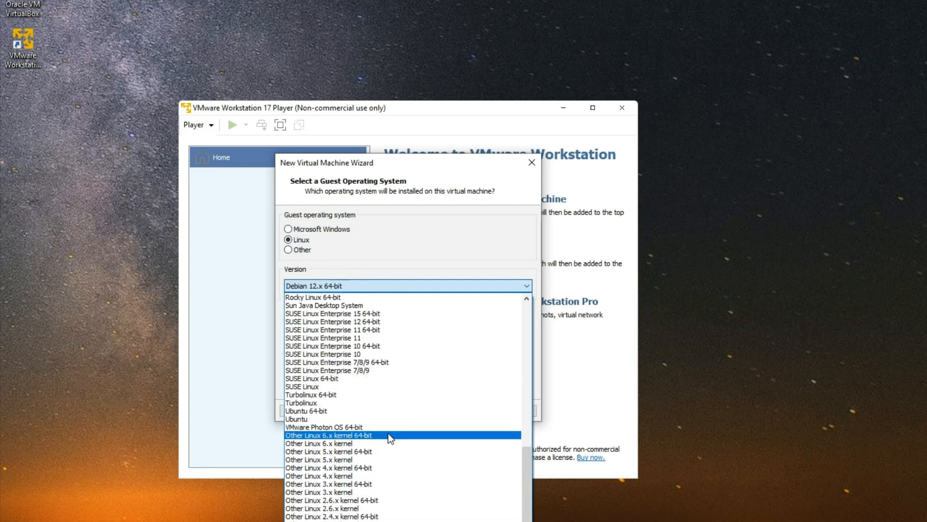
pyautogui.click(329, 435)
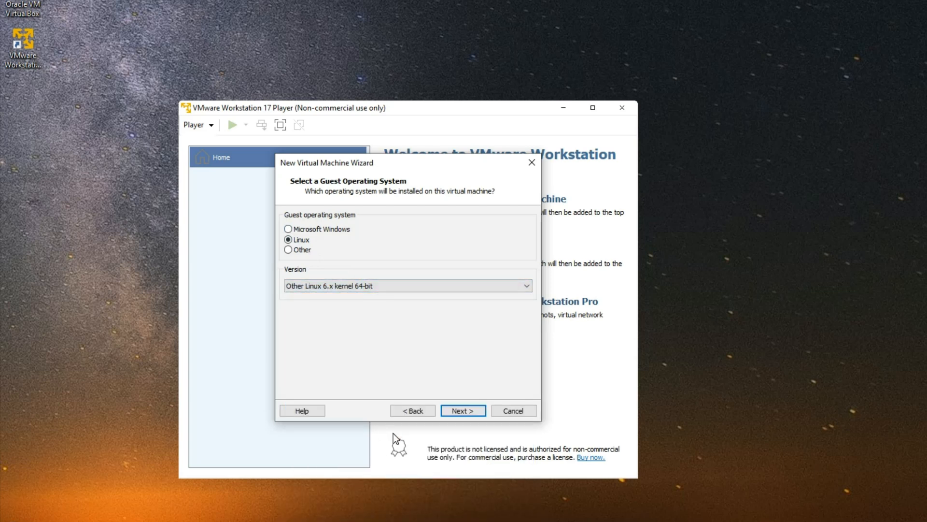
# Enter 'Kali Linux 2024.1' as the virtual machine name
pyautogui.click(463, 411)
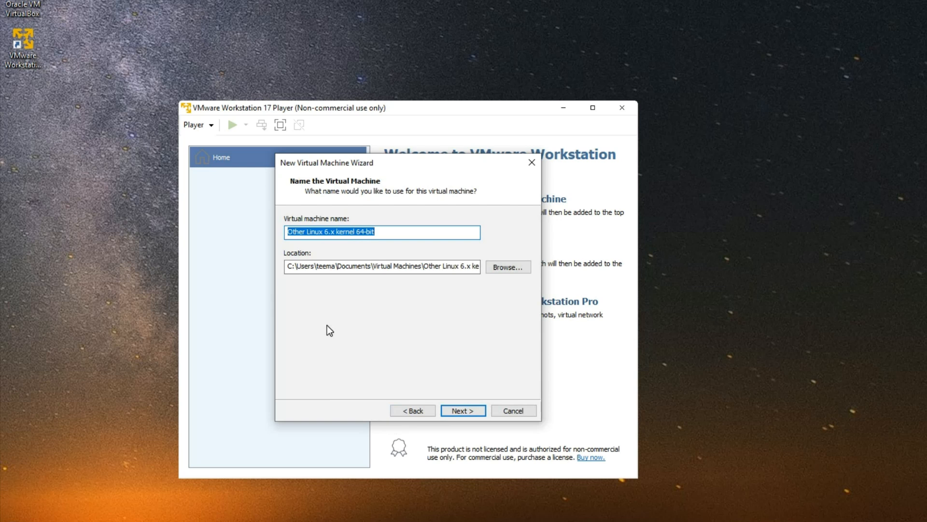
pyautogui.write('Kali')
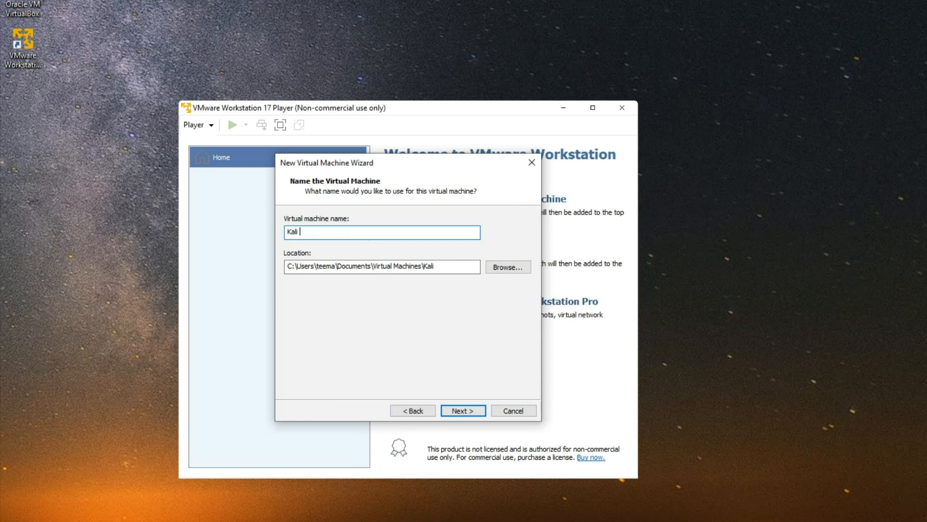
pyautogui.write('Linux 2024')
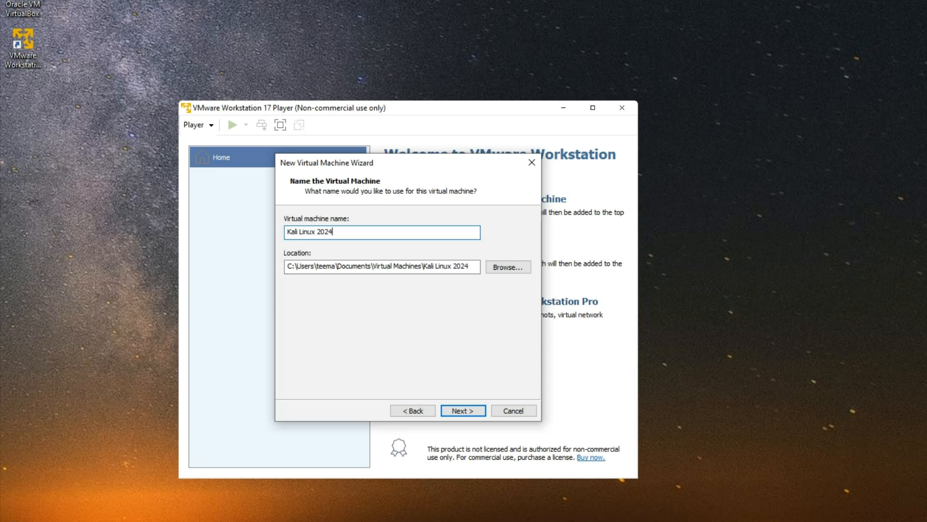
pyautogui.write('.1')
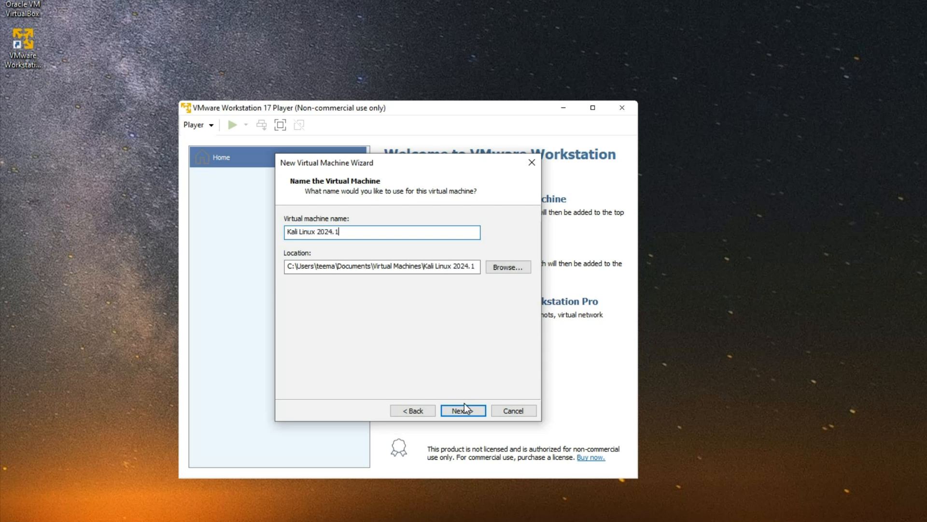
# Set a 40 GB maximum disk size, split into multiple files, after checking drive space
pyautogui.click(463, 410)
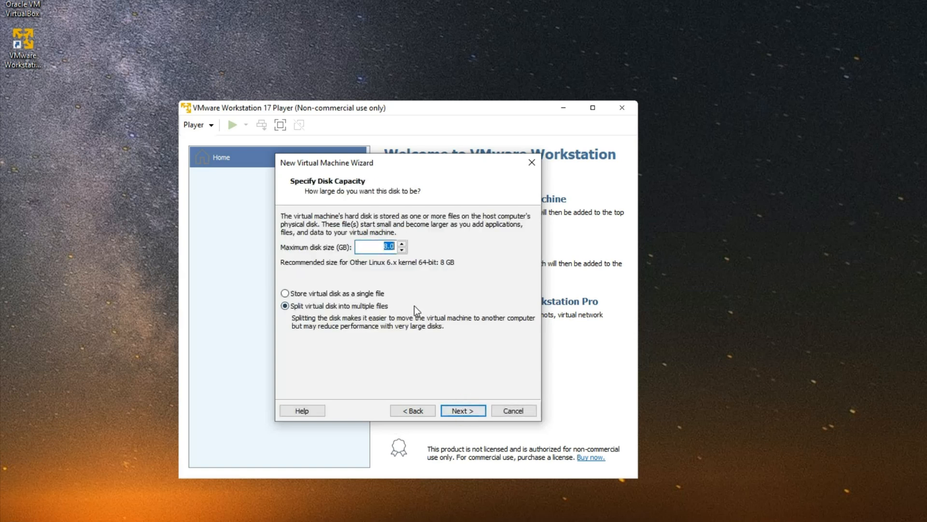
pyautogui.moveTo(381, 263)
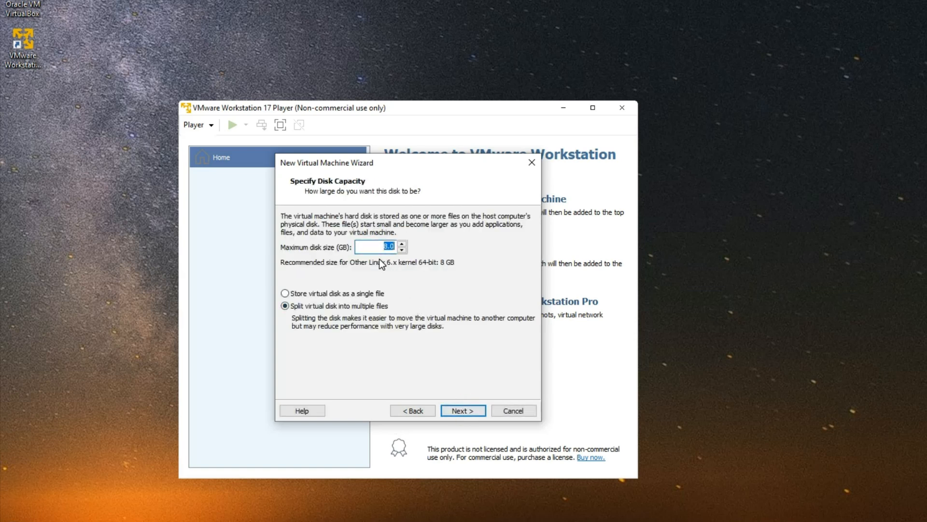
pyautogui.write('4')
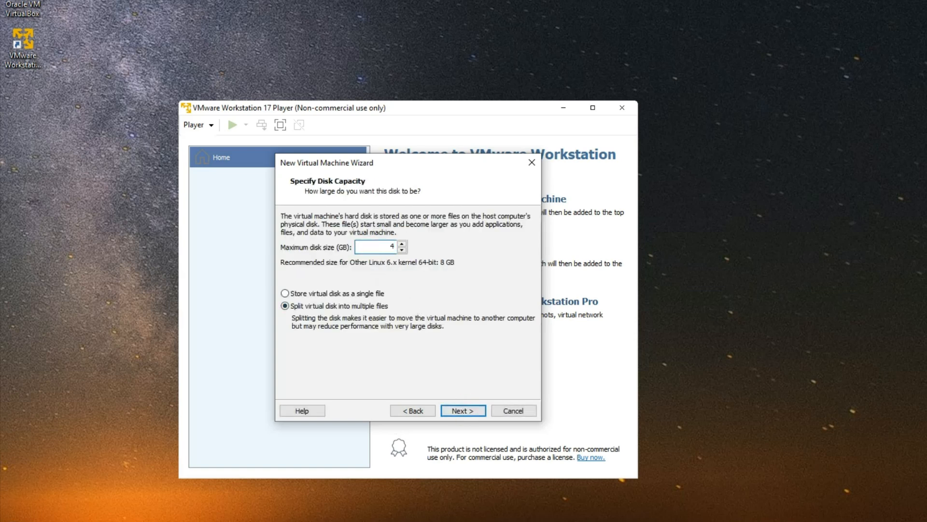
pyautogui.write('0')
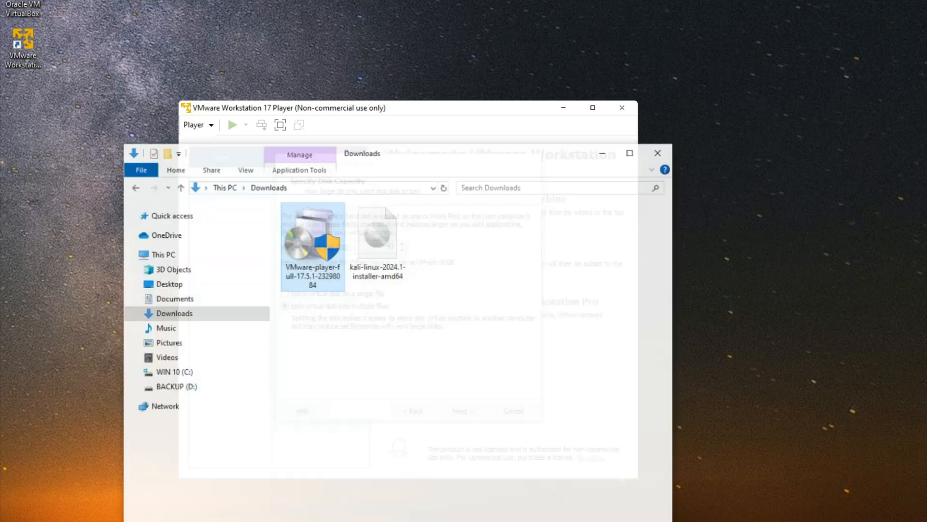
pyautogui.click(162, 254)
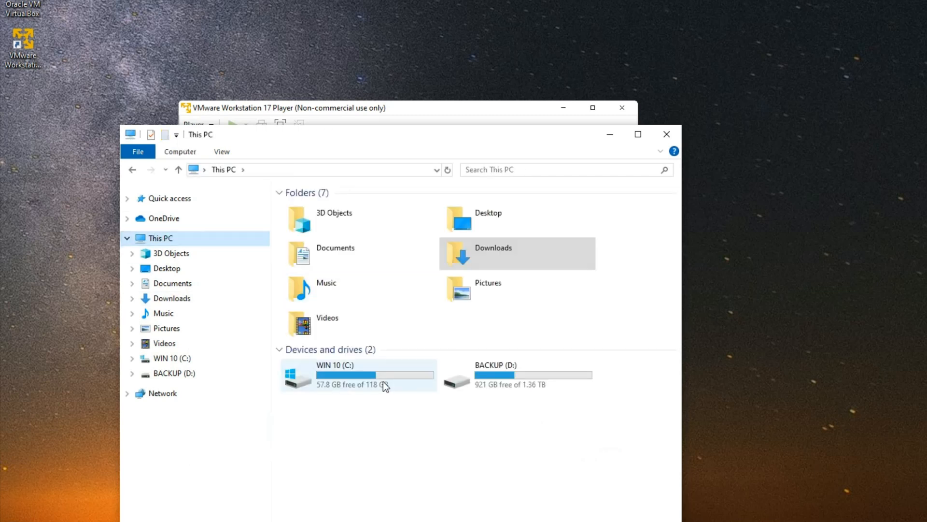
pyautogui.moveTo(361, 400)
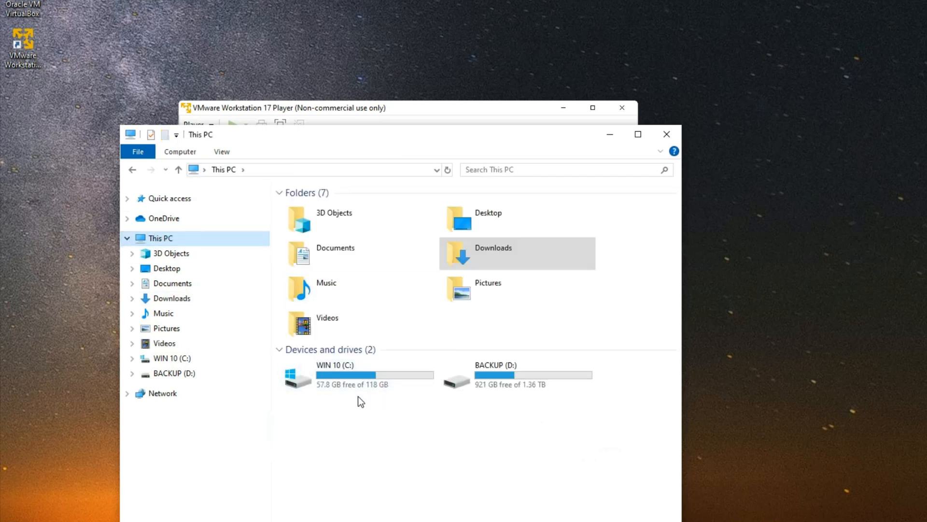
pyautogui.click(359, 374)
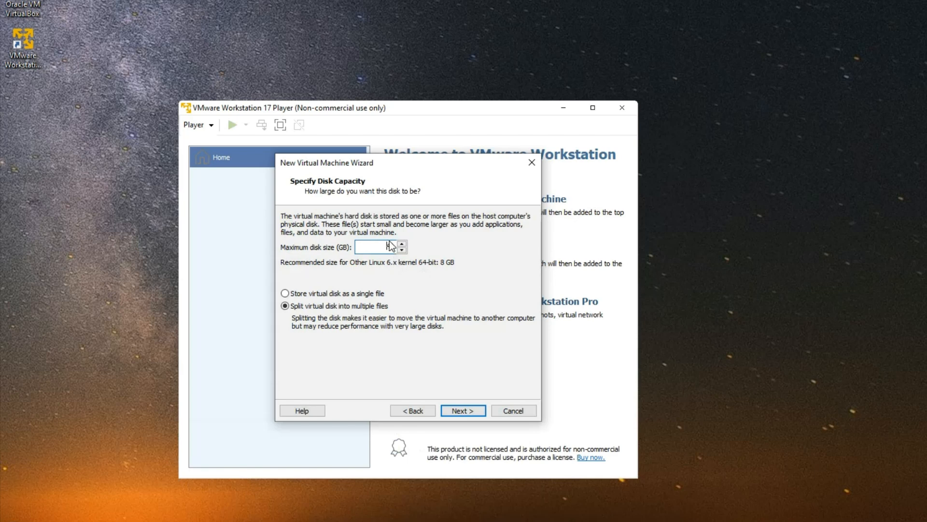
pyautogui.click(464, 410)
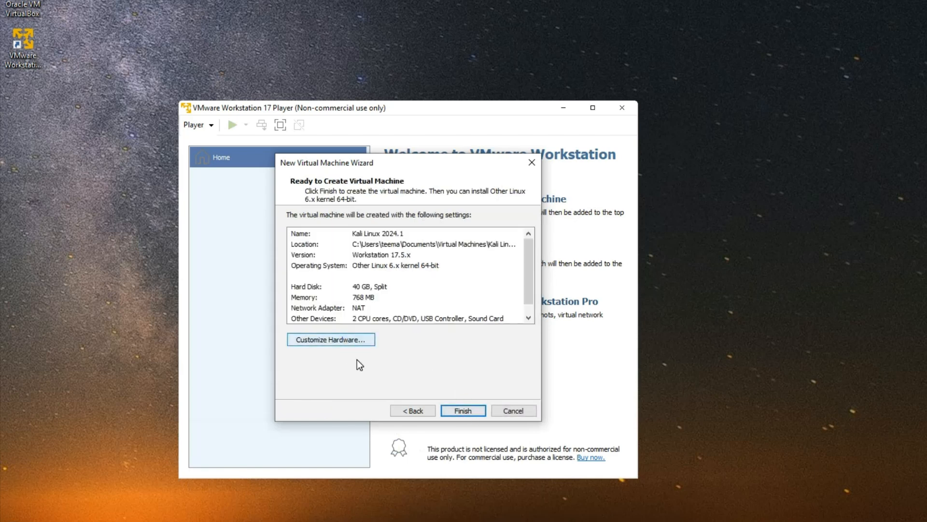
# In the VM hardware settings, set memory to 4096 MB and processors to 3 cores
pyautogui.click(330, 339)
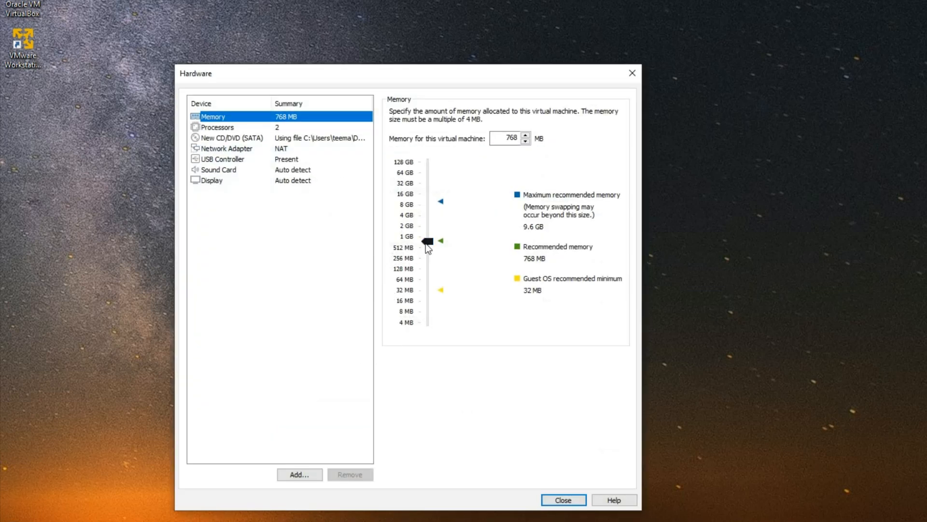
pyautogui.moveTo(427, 241); pyautogui.dragTo(427, 228)
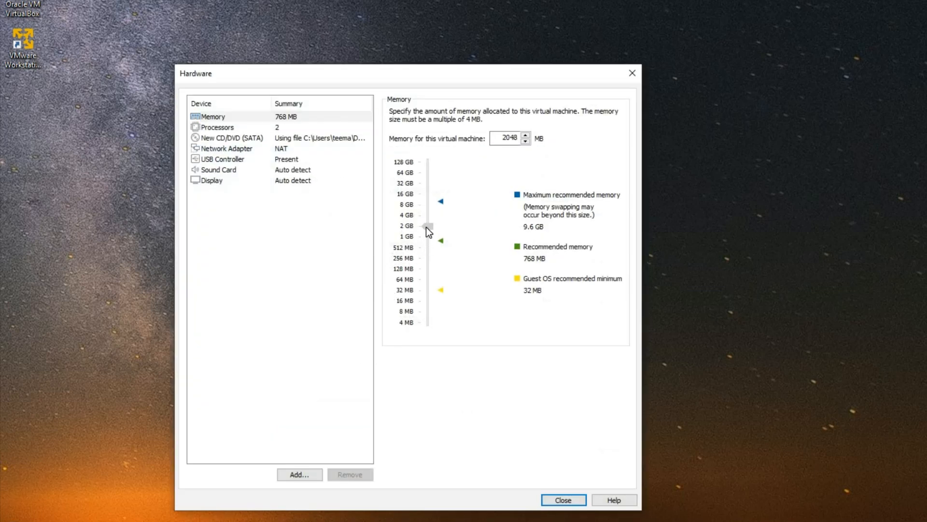
pyautogui.moveTo(427, 230); pyautogui.dragTo(427, 214)
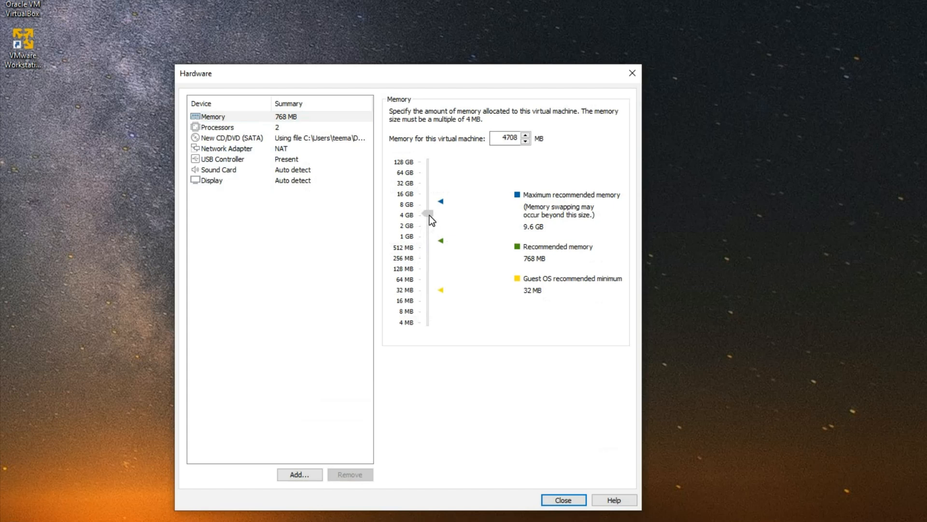
pyautogui.moveTo(428, 214); pyautogui.dragTo(428, 215)
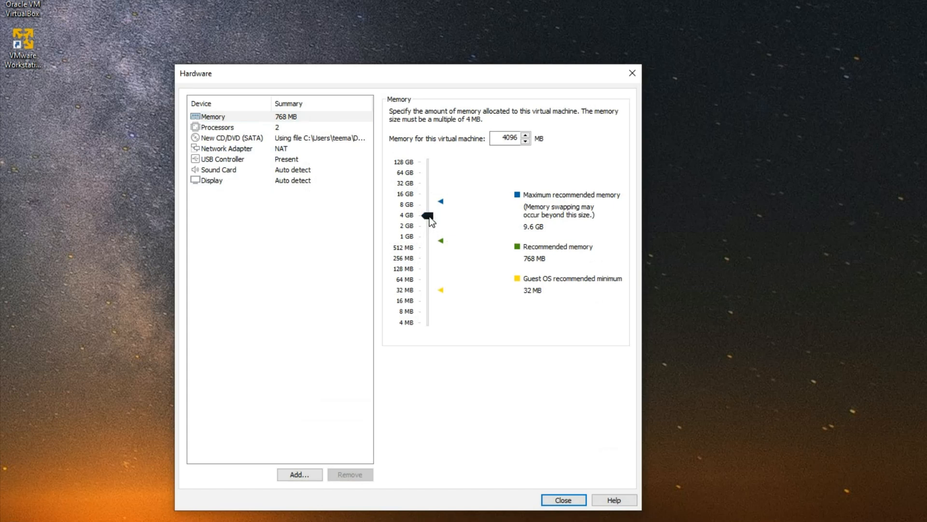
pyautogui.click(217, 126)
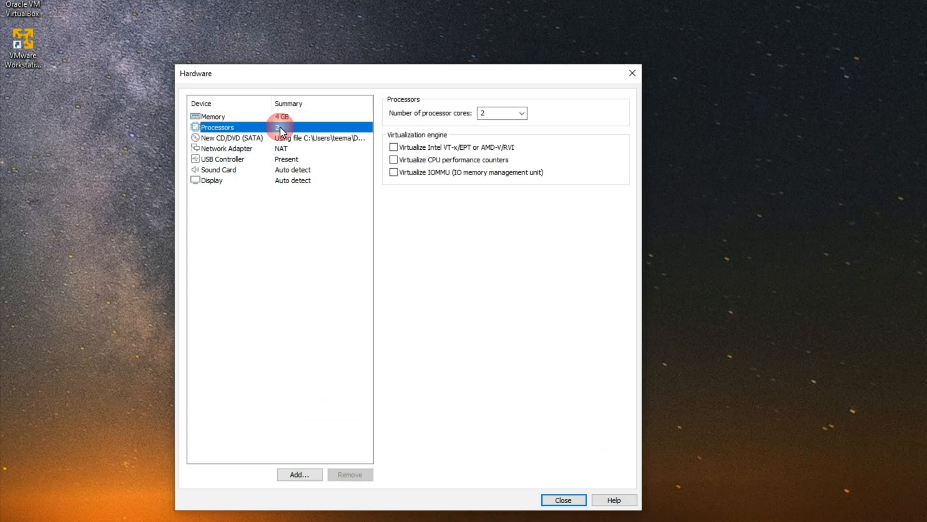
pyautogui.click(521, 113)
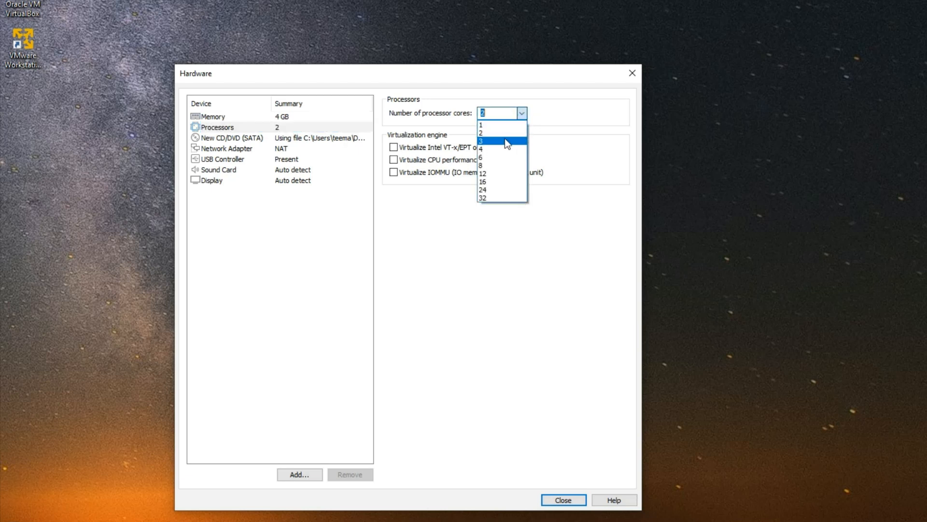
pyautogui.click(482, 140)
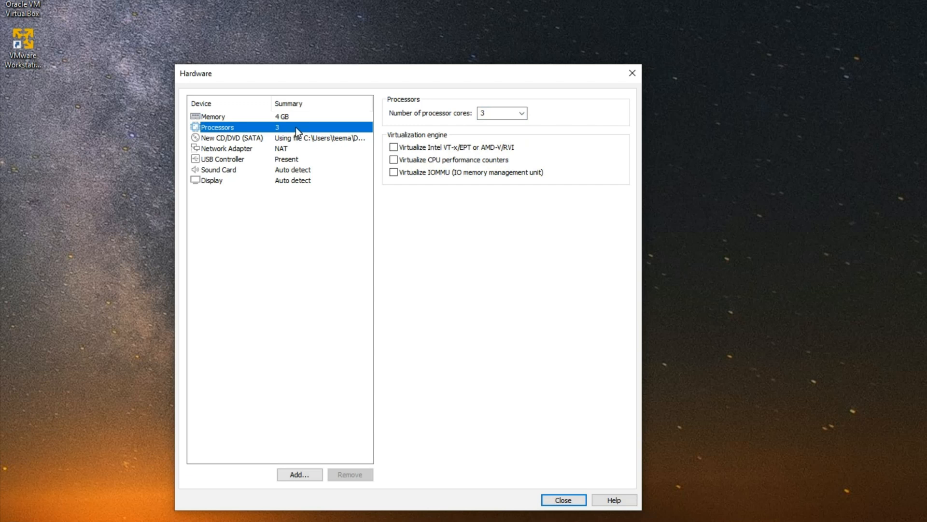
pyautogui.moveTo(448, 300)
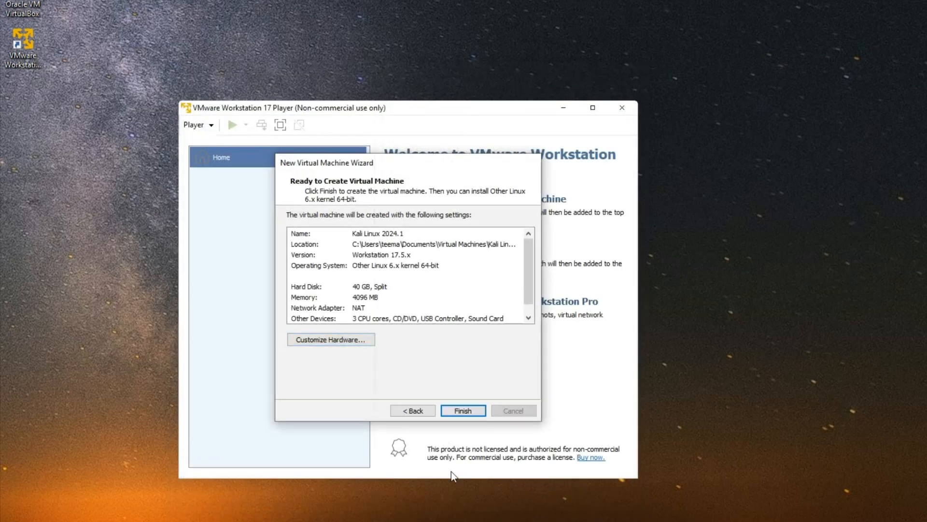
# Finish the new Kali Linux 2024.1 VM and power it on
pyautogui.click(464, 410)
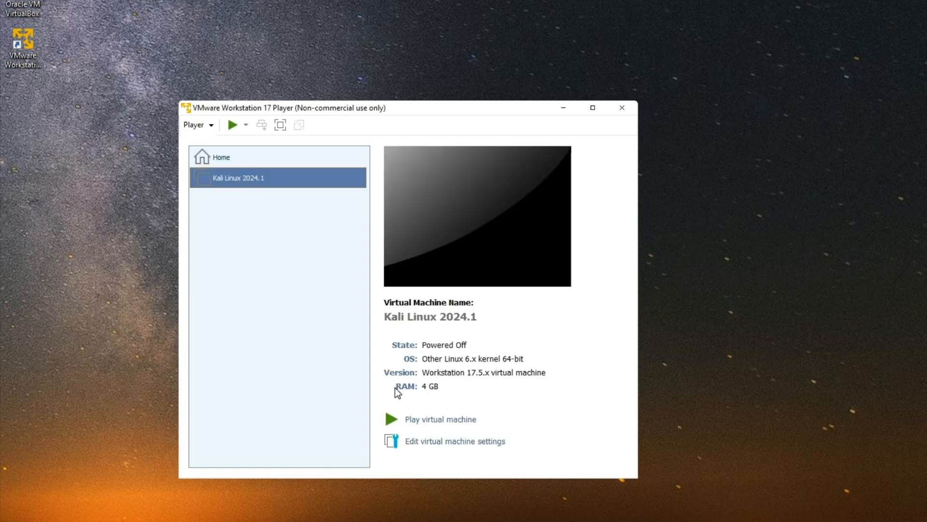
pyautogui.moveTo(234, 125)
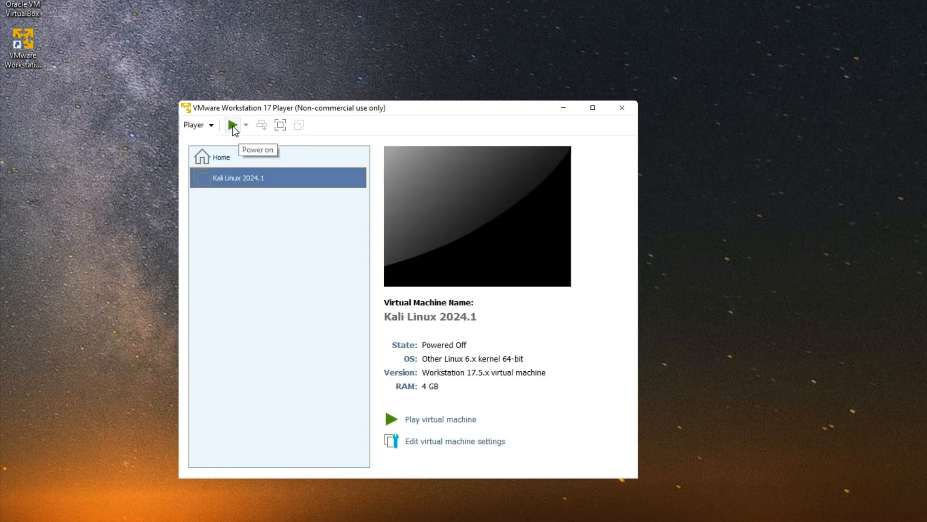
pyautogui.click(232, 125)
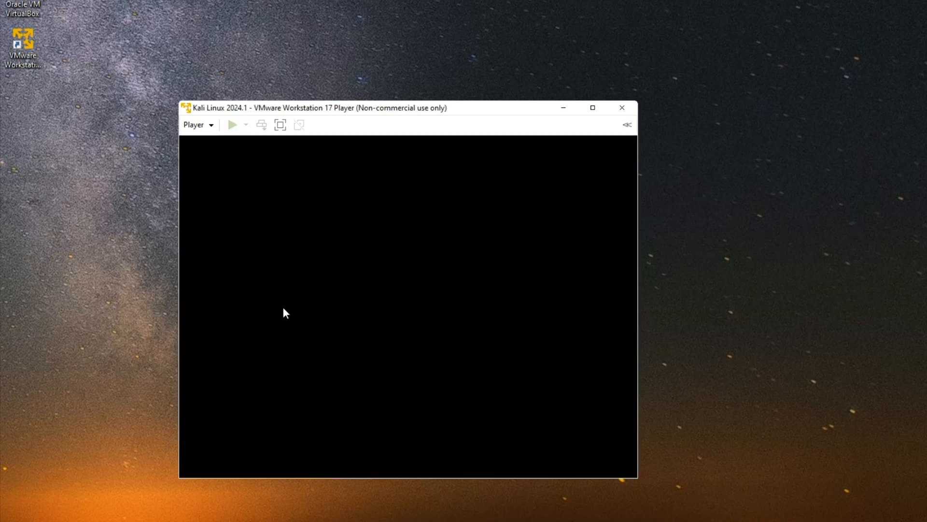
pyautogui.click(232, 124)
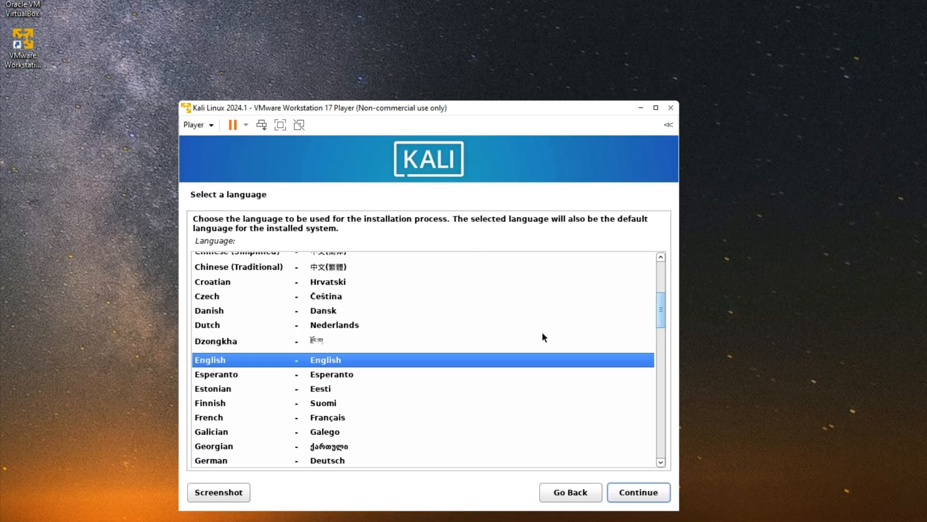
# Accept English, United States, American English keymap and hostname kali, leaving the domain blank
pyautogui.click(638, 491)
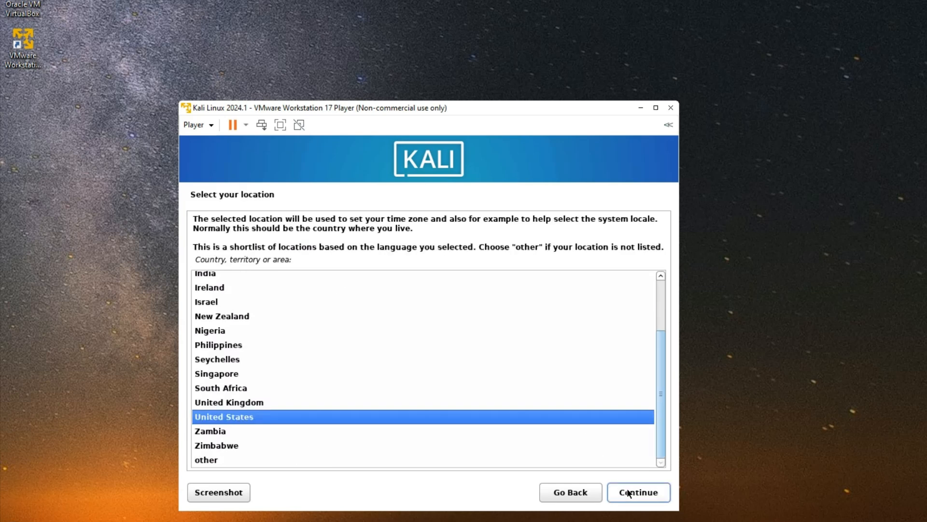
pyautogui.click(638, 492)
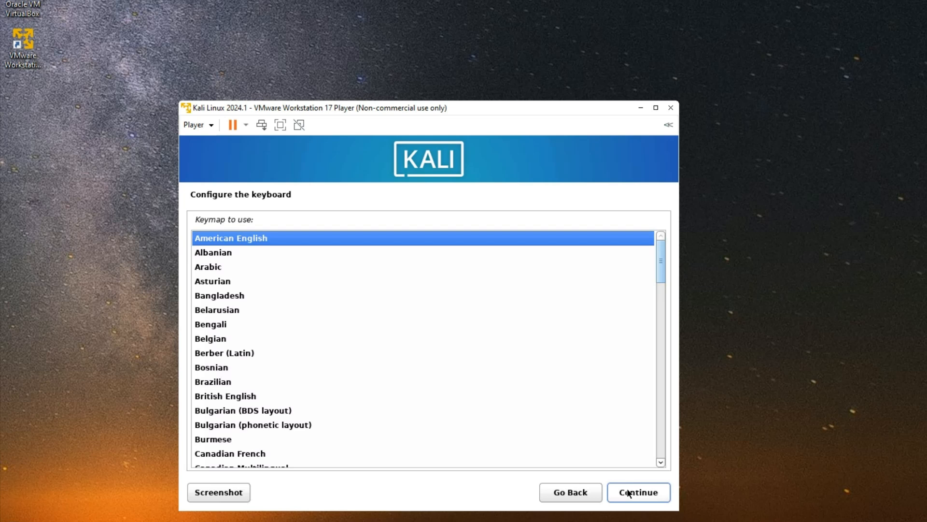
pyautogui.click(638, 492)
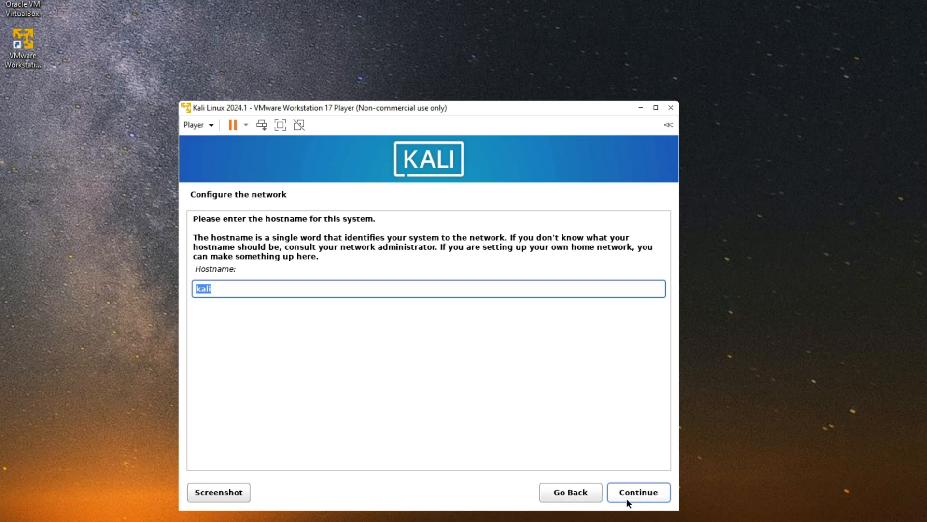
pyautogui.click(638, 491)
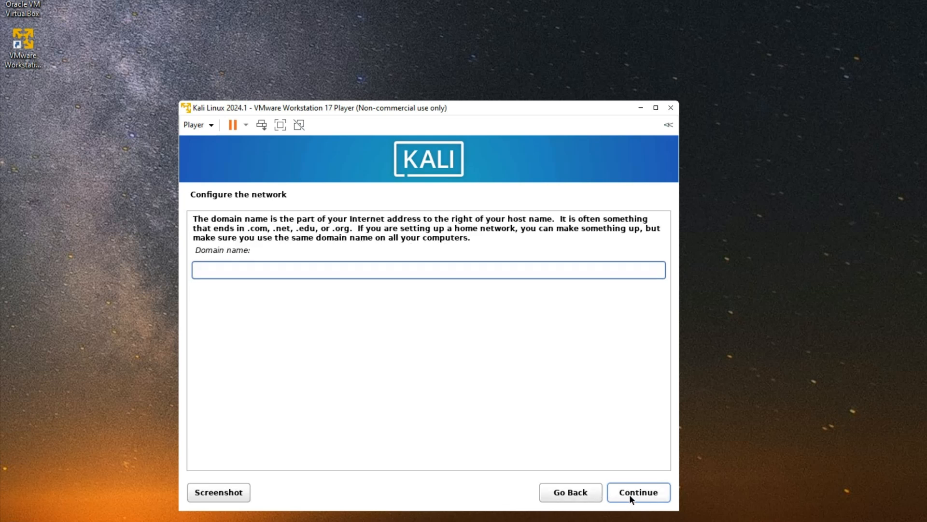
pyautogui.click(428, 269)
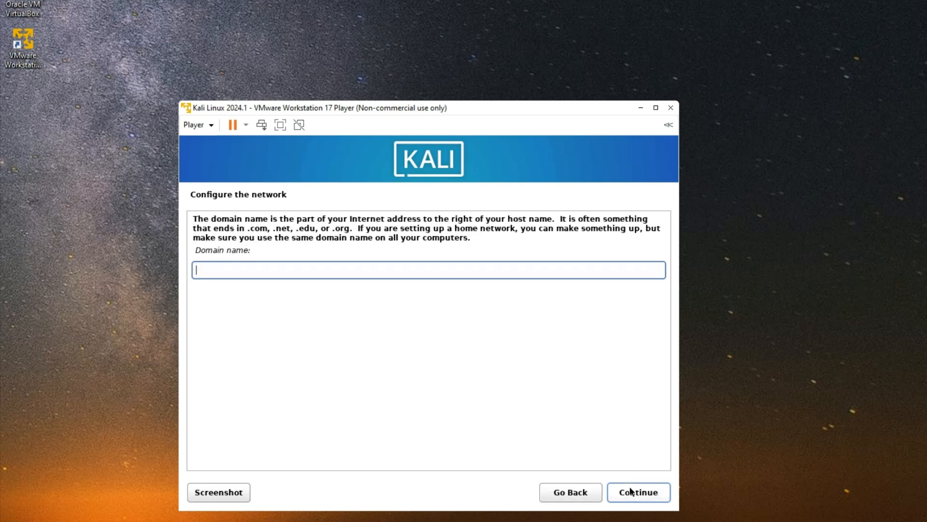
pyautogui.click(638, 492)
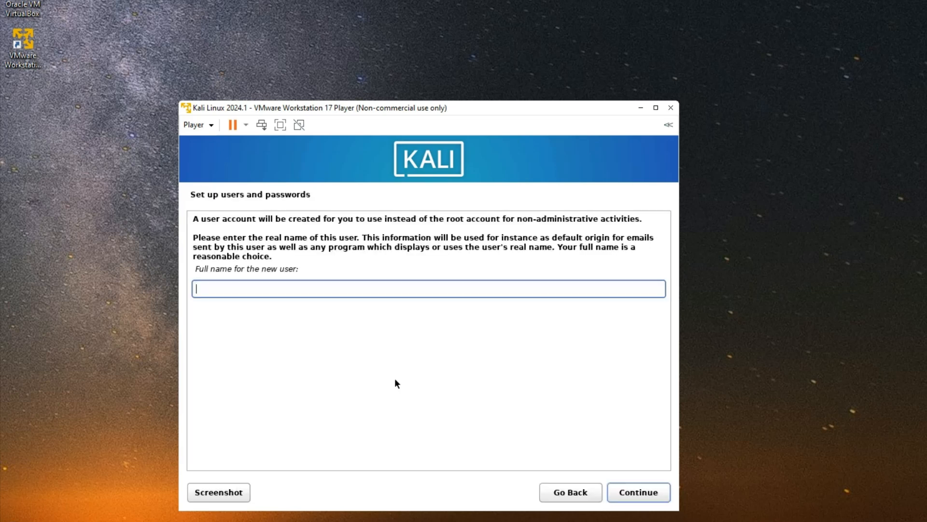
# Enter the full name 'Everything Tech' and the username 'teema'
pyautogui.write('Everyth')
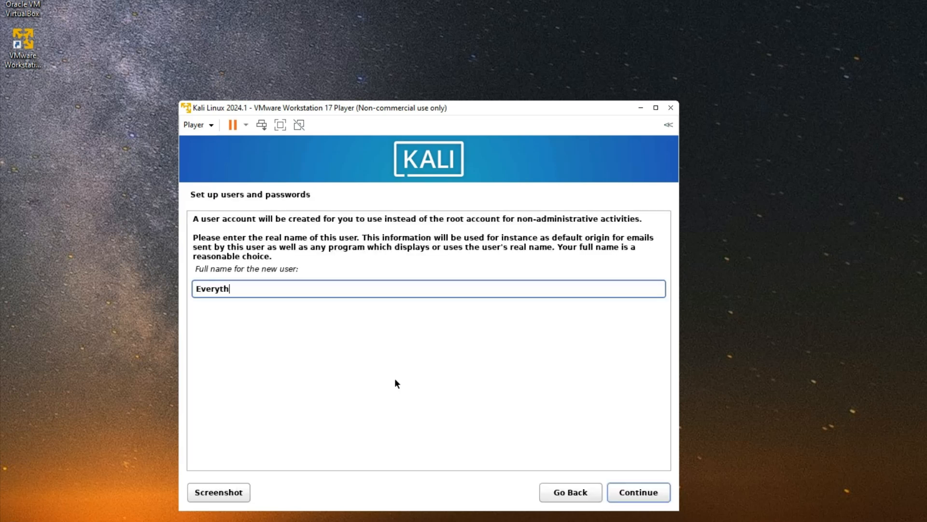
pyautogui.write('ing Tech')
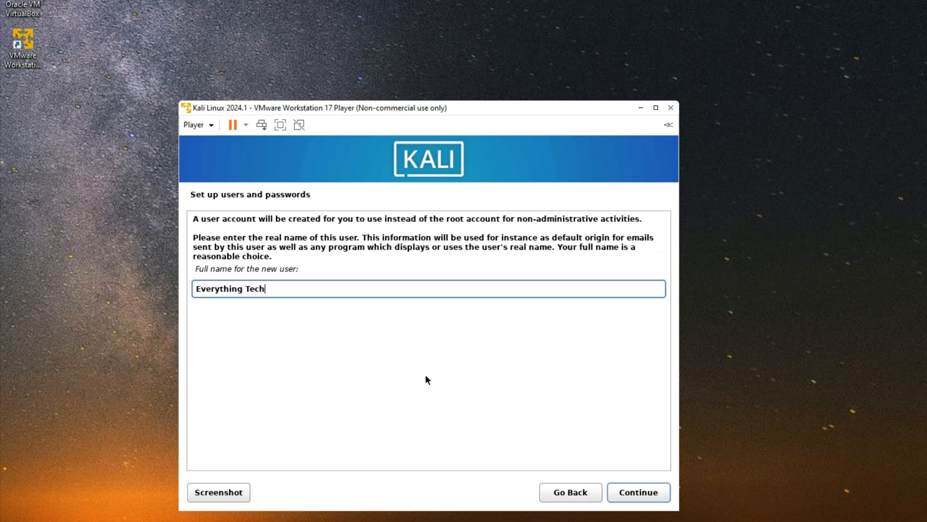
pyautogui.click(638, 492)
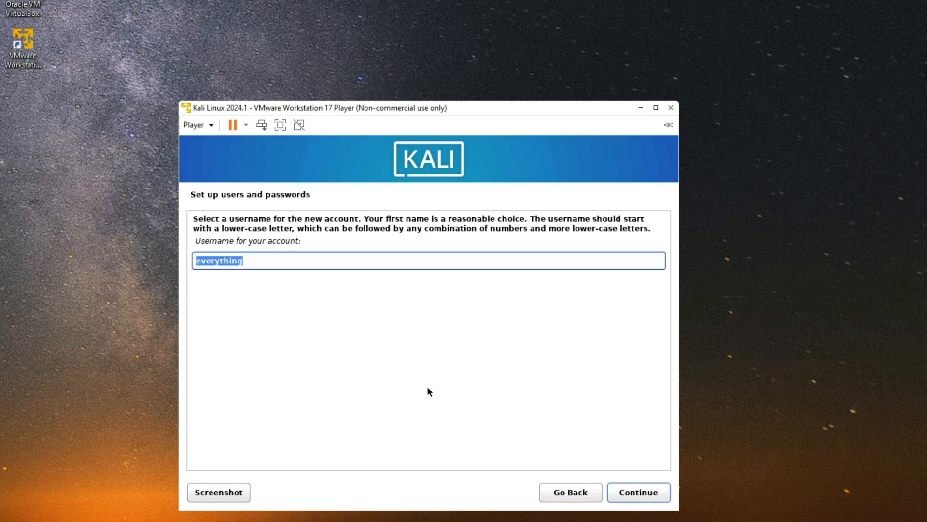
pyautogui.write('teema')
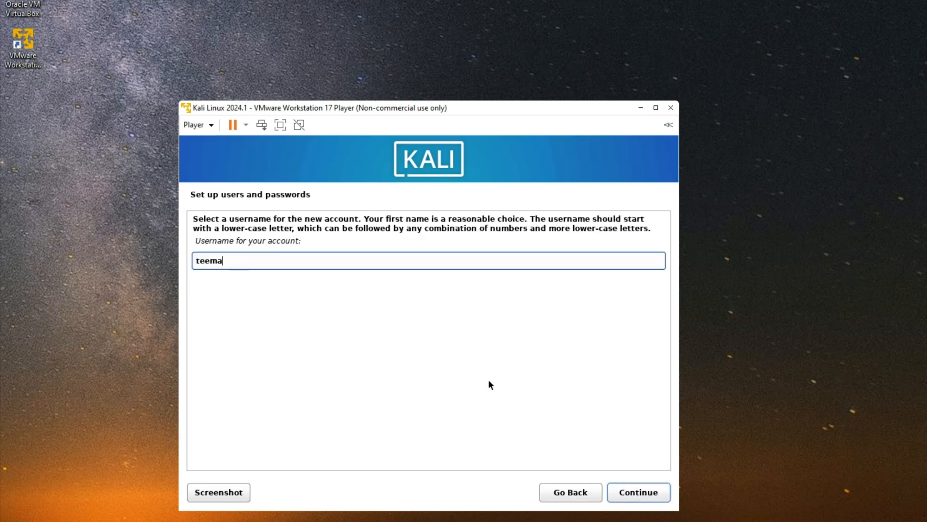
pyautogui.click(638, 492)
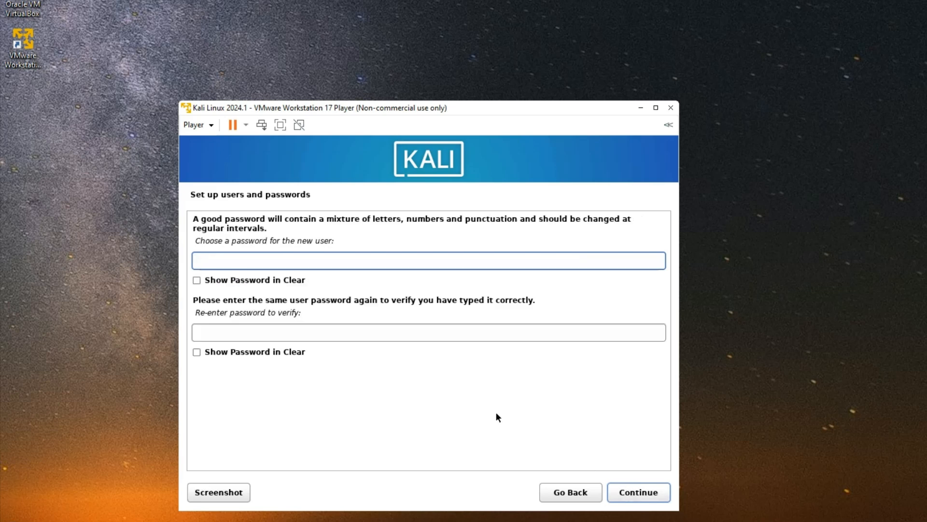
# Enter and confirm the new user's password
pyautogui.write('••••')
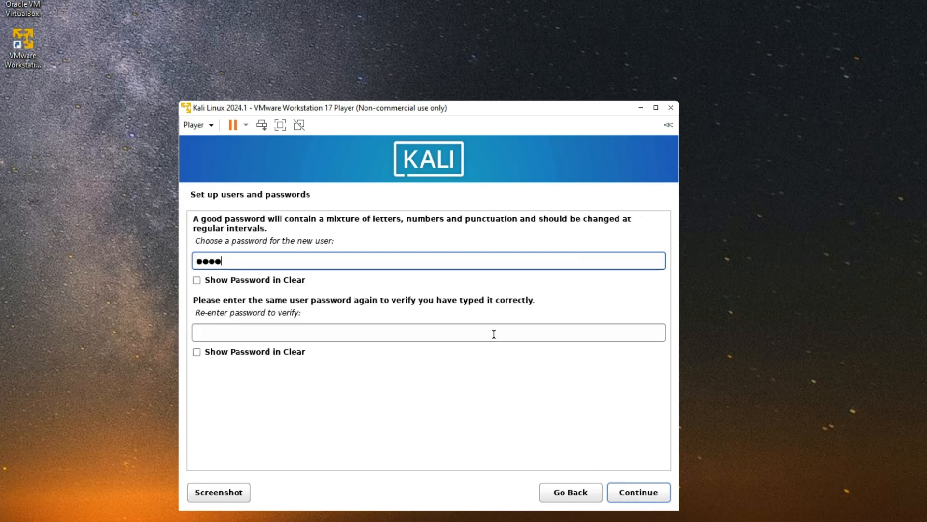
pyautogui.write('••••')
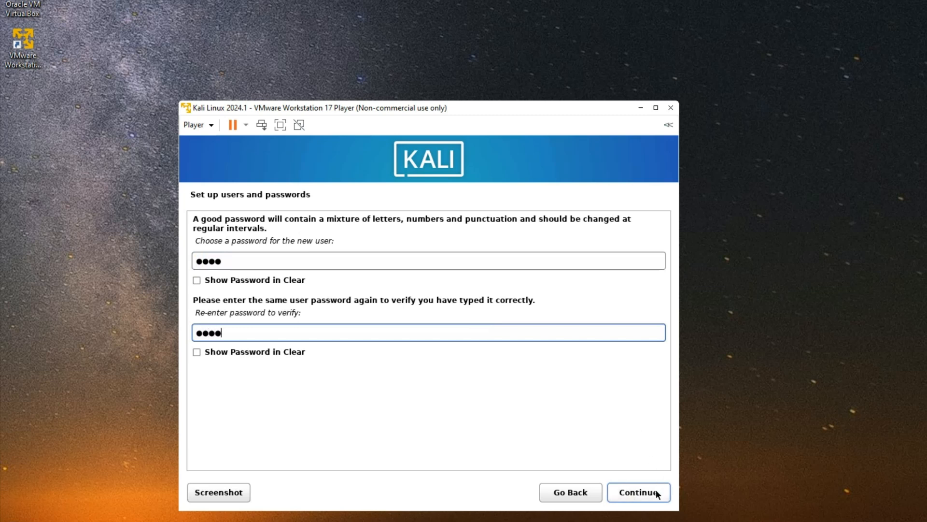
pyautogui.click(637, 491)
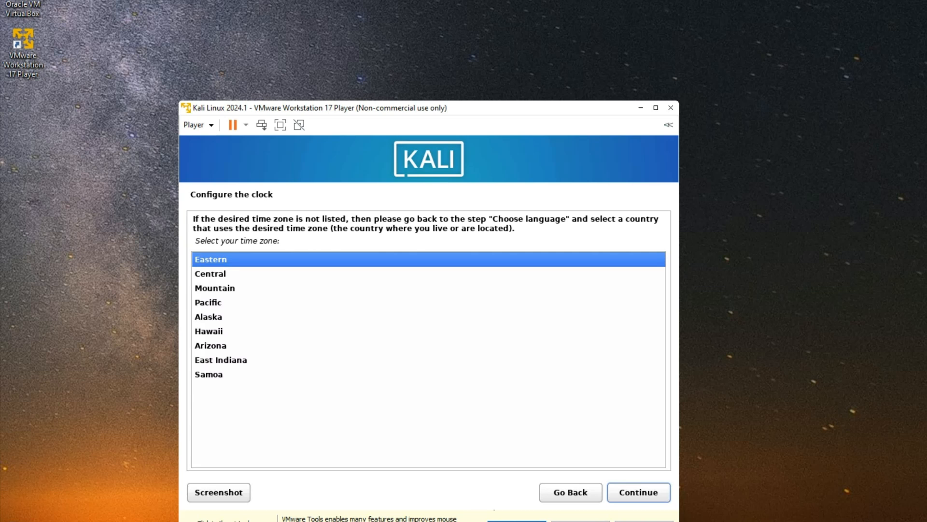
pyautogui.moveTo(638, 492)
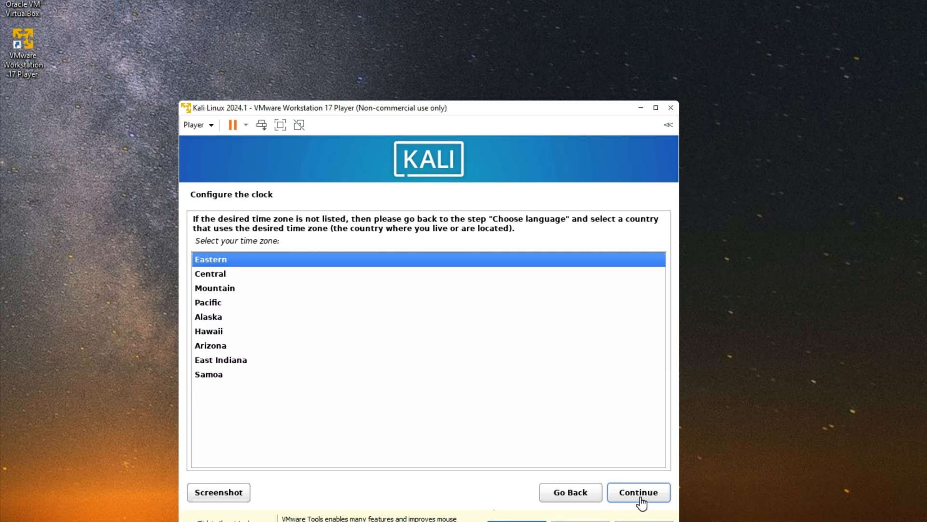
# Keep Eastern as the installer's time zone and continue
pyautogui.click(638, 491)
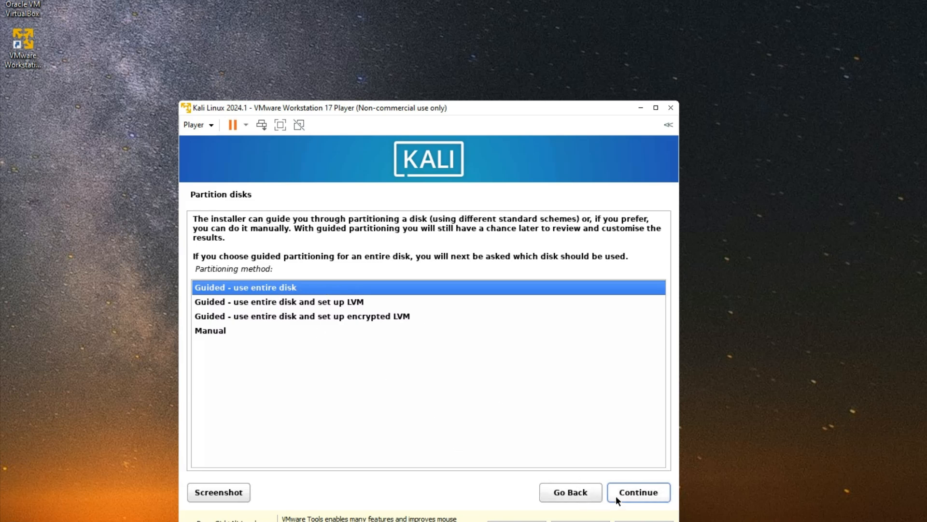
# Use guided partitioning on the 42.9 GB disk with one partition, and write the changes
pyautogui.click(638, 492)
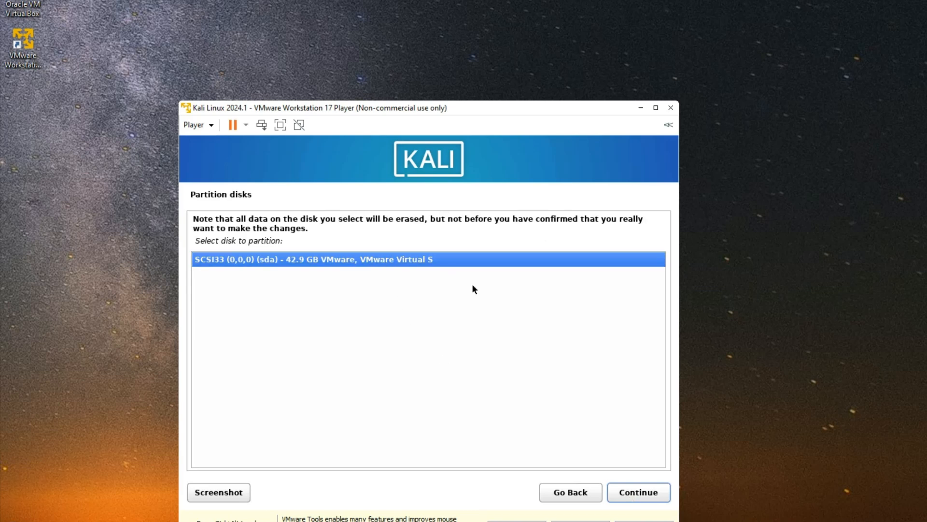
pyautogui.click(638, 492)
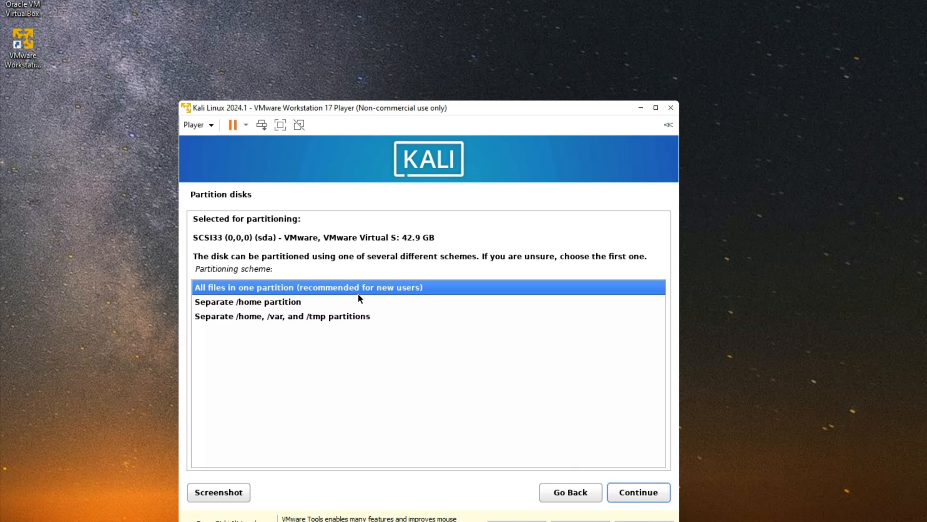
pyautogui.click(638, 491)
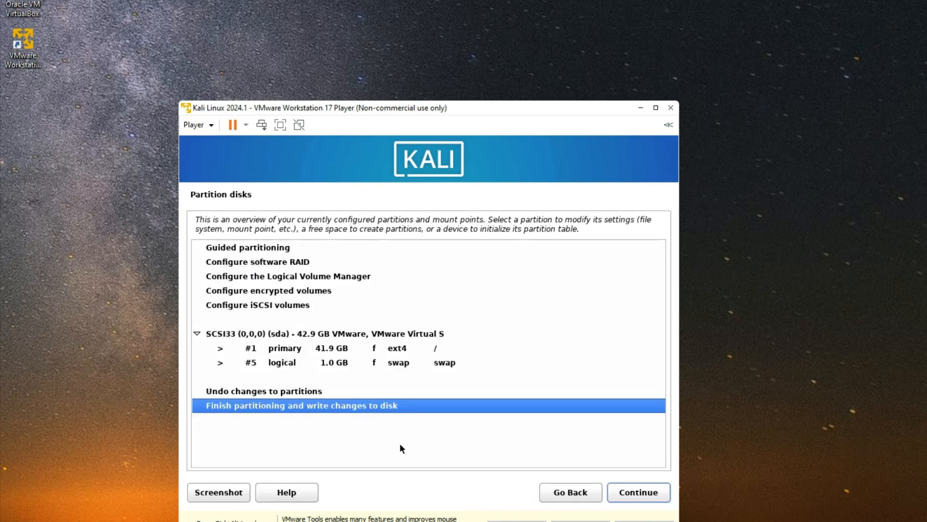
pyautogui.moveTo(638, 492)
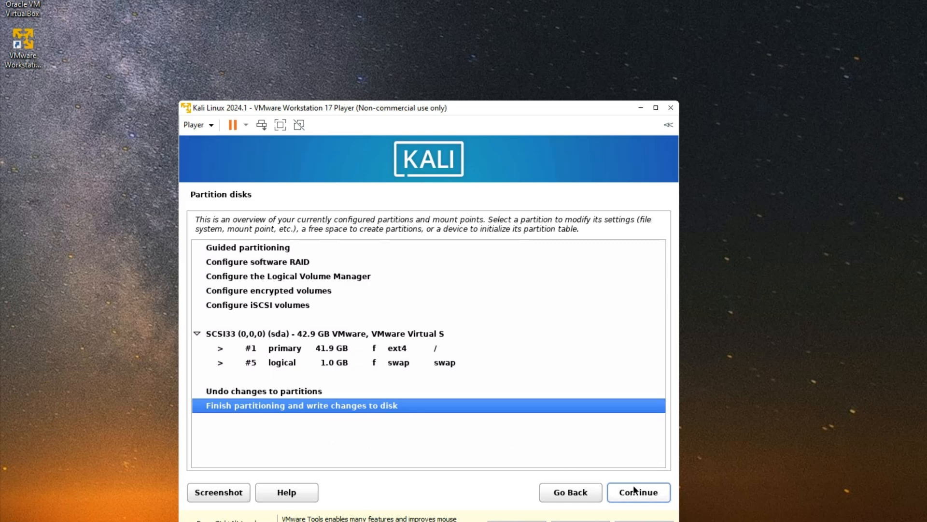
pyautogui.click(638, 492)
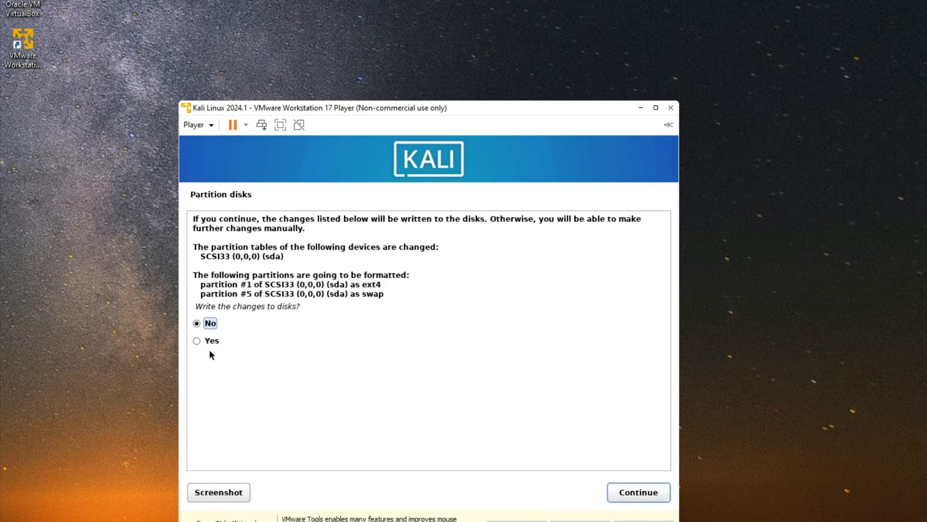
pyautogui.click(196, 340)
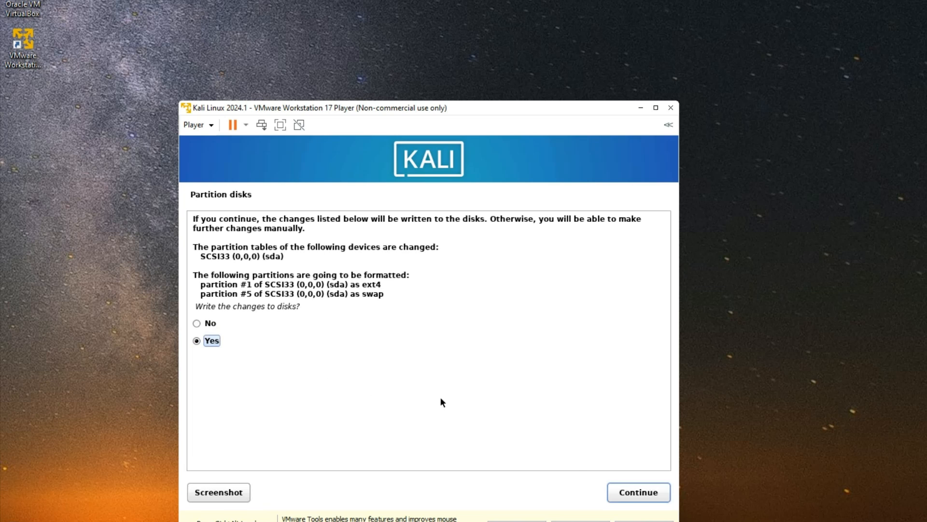
pyautogui.click(637, 492)
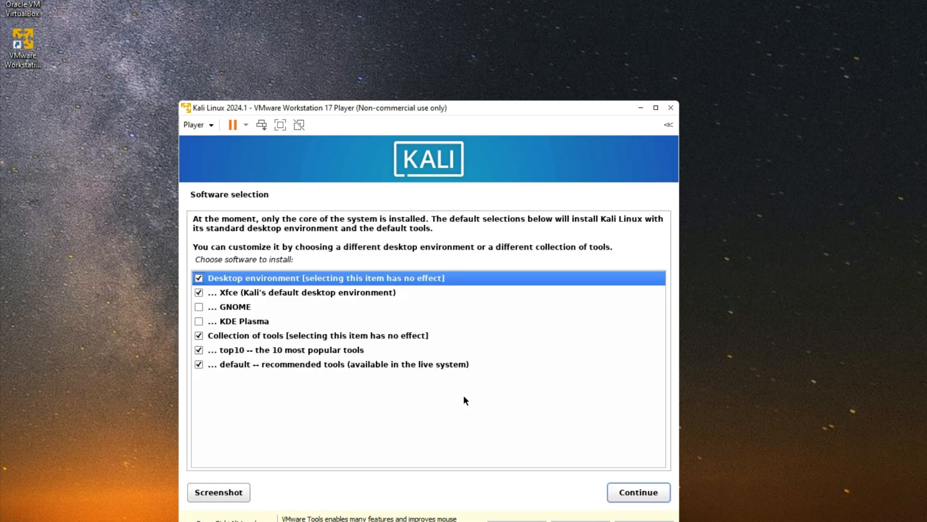
pyautogui.moveTo(330, 308)
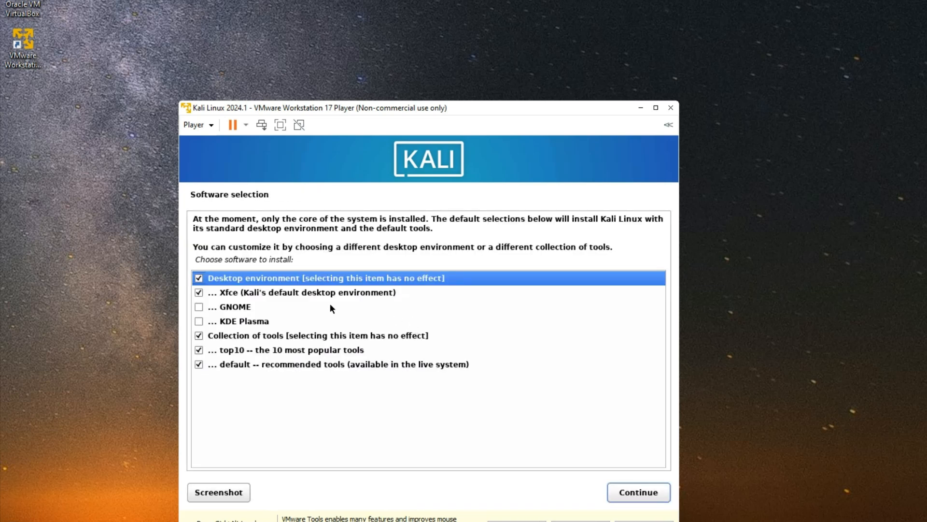
# Keep Xfce with the top10 and default tool sets and start installing
pyautogui.click(302, 292)
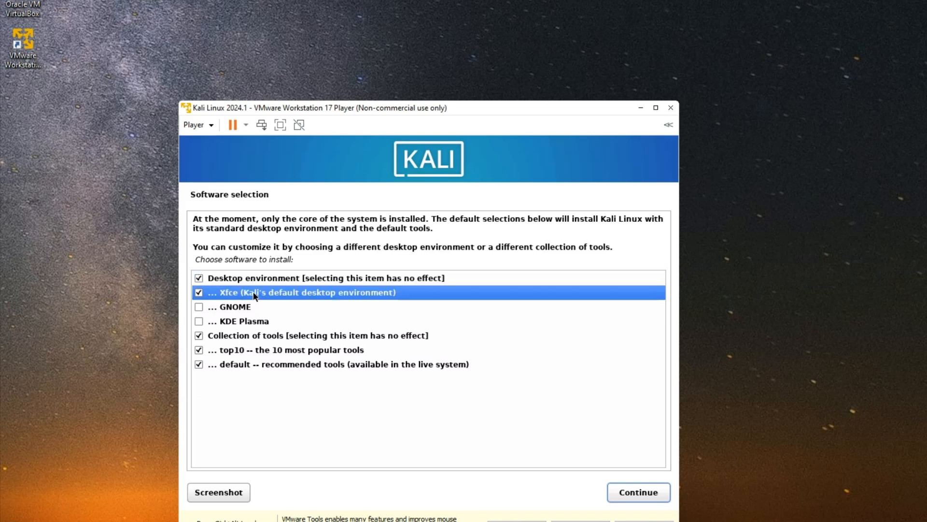
pyautogui.click(248, 306)
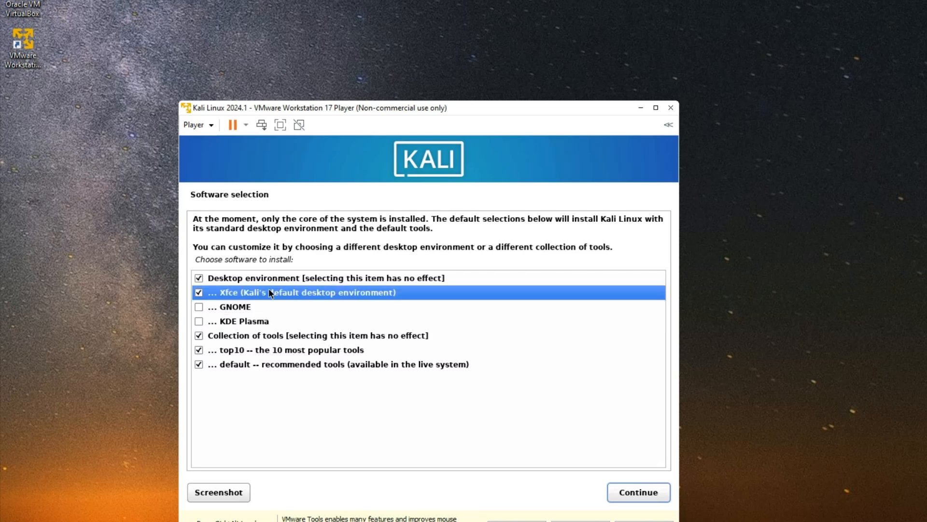
pyautogui.moveTo(580, 477)
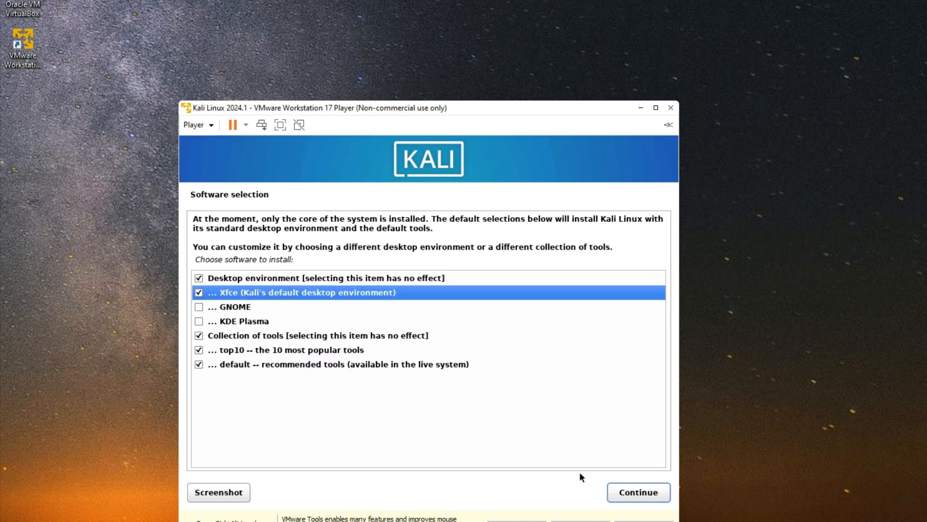
pyautogui.click(638, 492)
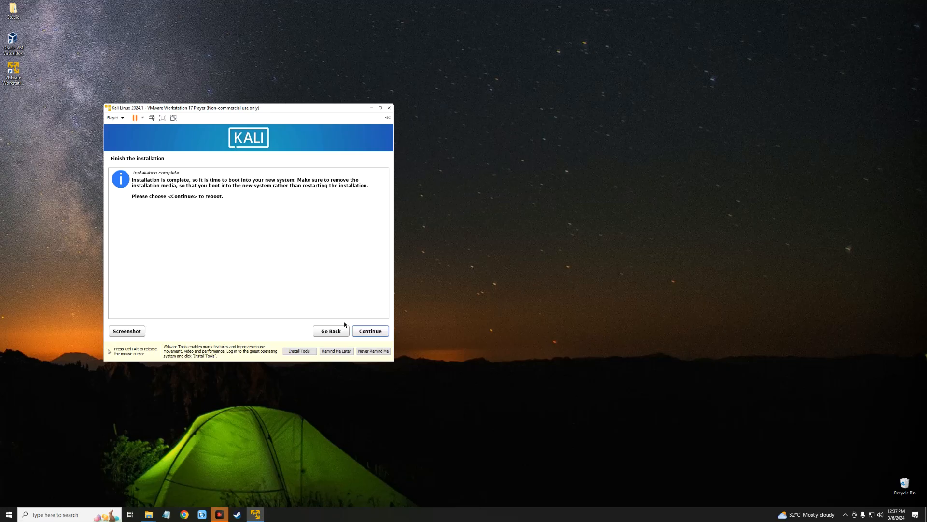
pyautogui.moveTo(338, 337)
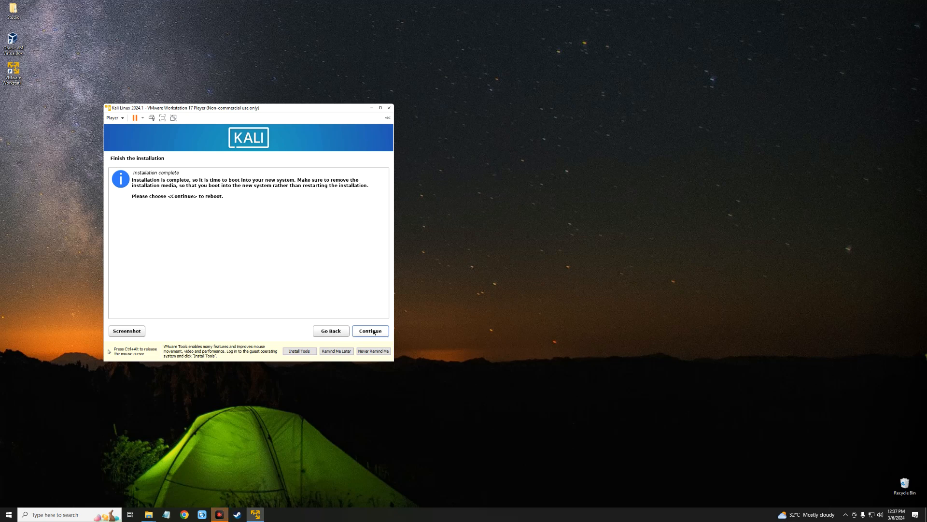
# Continue from Installation complete to reboot into the Kali login screen
pyautogui.click(369, 330)
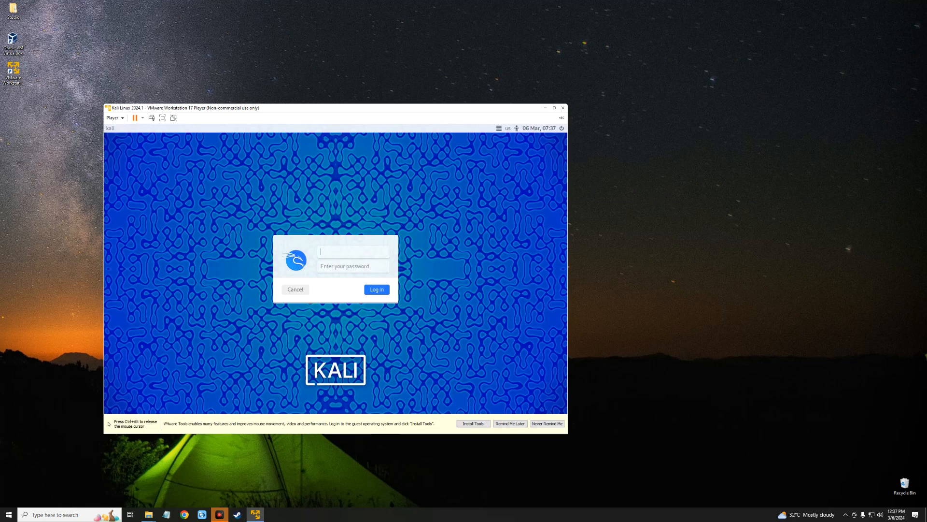
# Enter the kali credentials and submit, then re-enter 'teema' after the login error
pyautogui.write('kali')
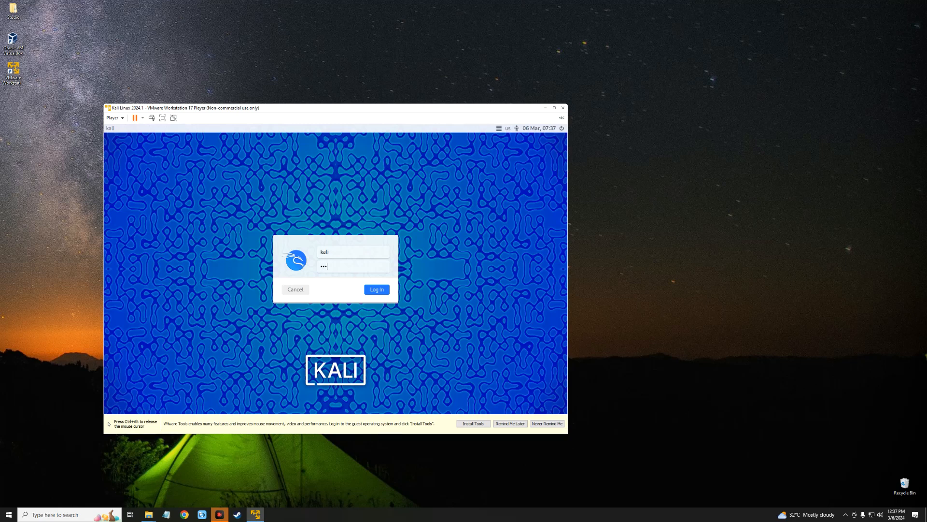
pyautogui.write('•')
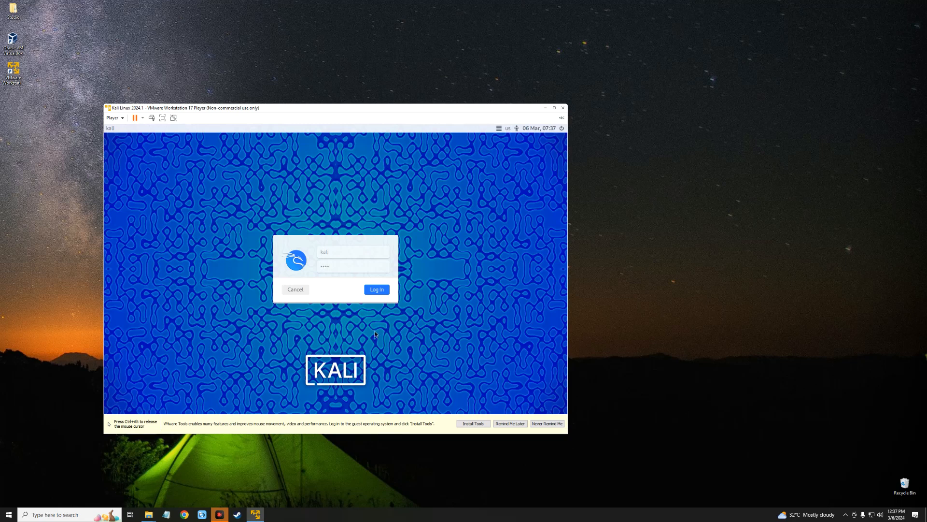
pyautogui.click(377, 289)
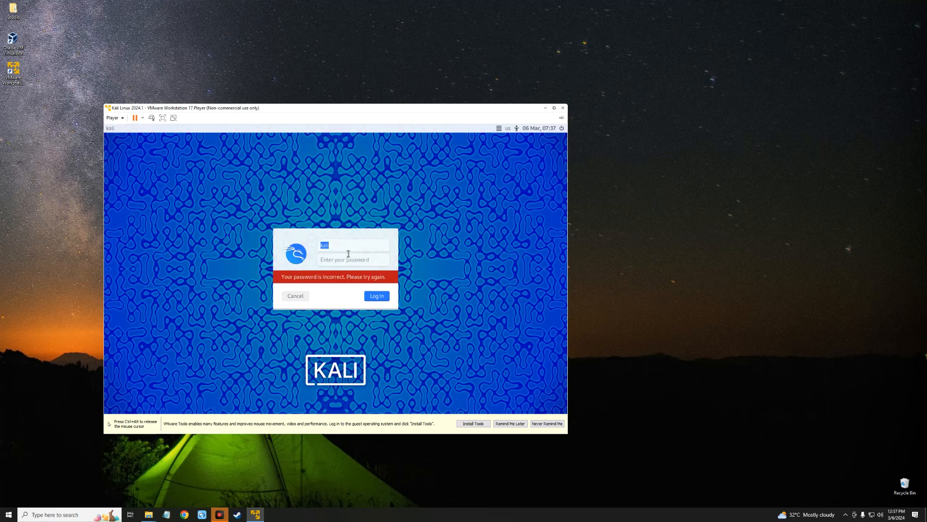
pyautogui.write('teema')
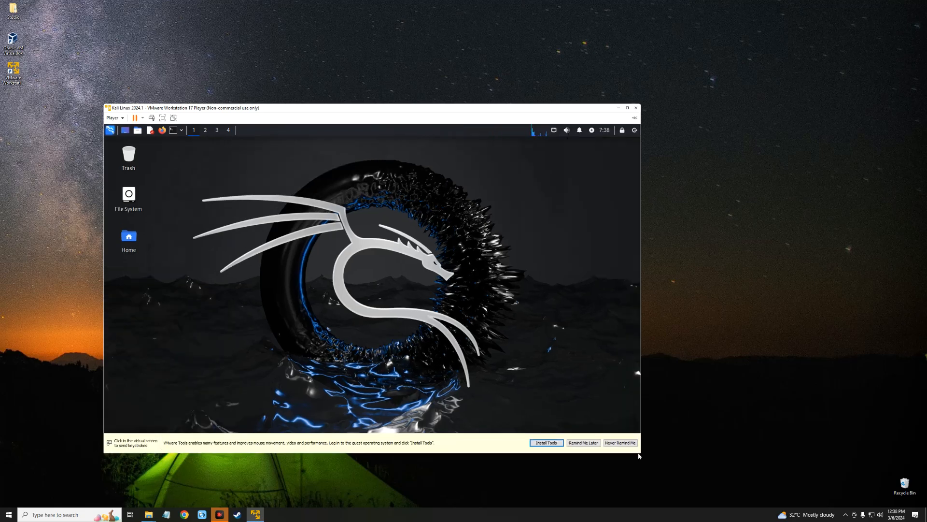
# Switch the Player to full screen so the Kali desktop fills the display
pyautogui.click(627, 108)
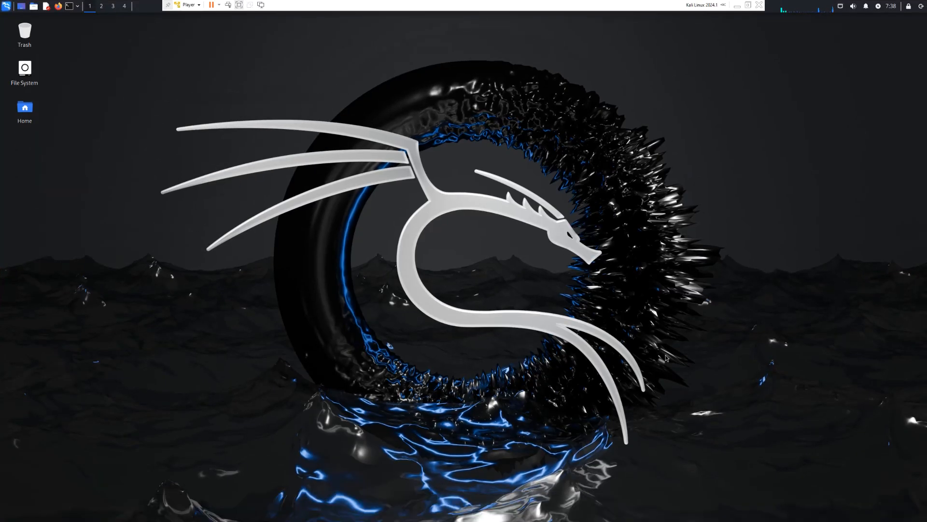